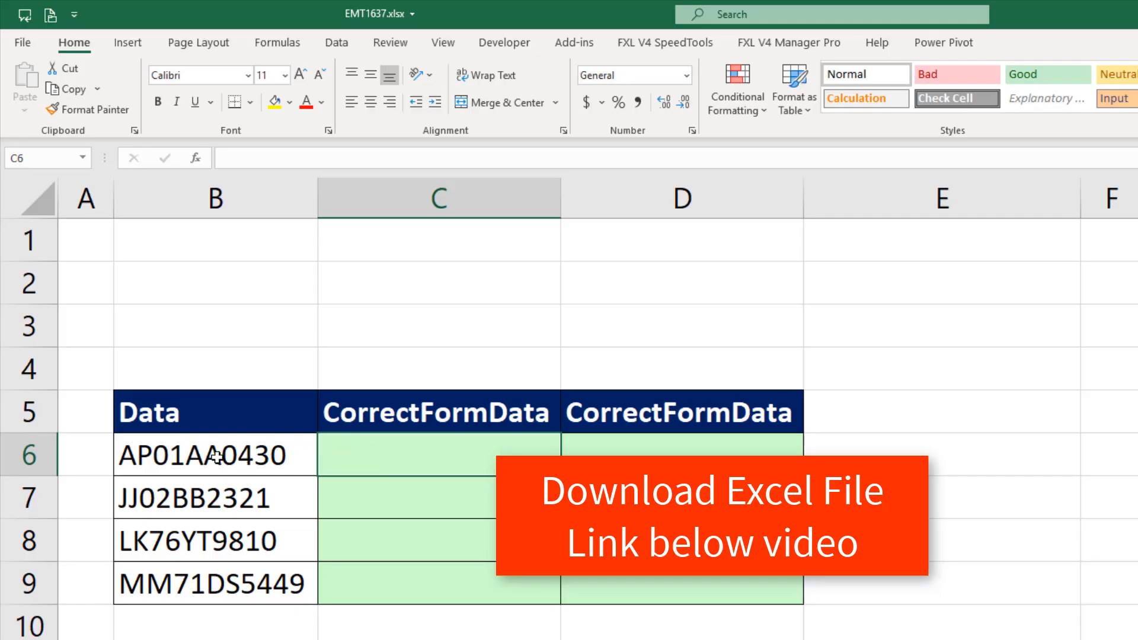
# Enter =LEFT(B6,2) in C6 so it returns AP from the code in B6
pyautogui.click(214, 455)
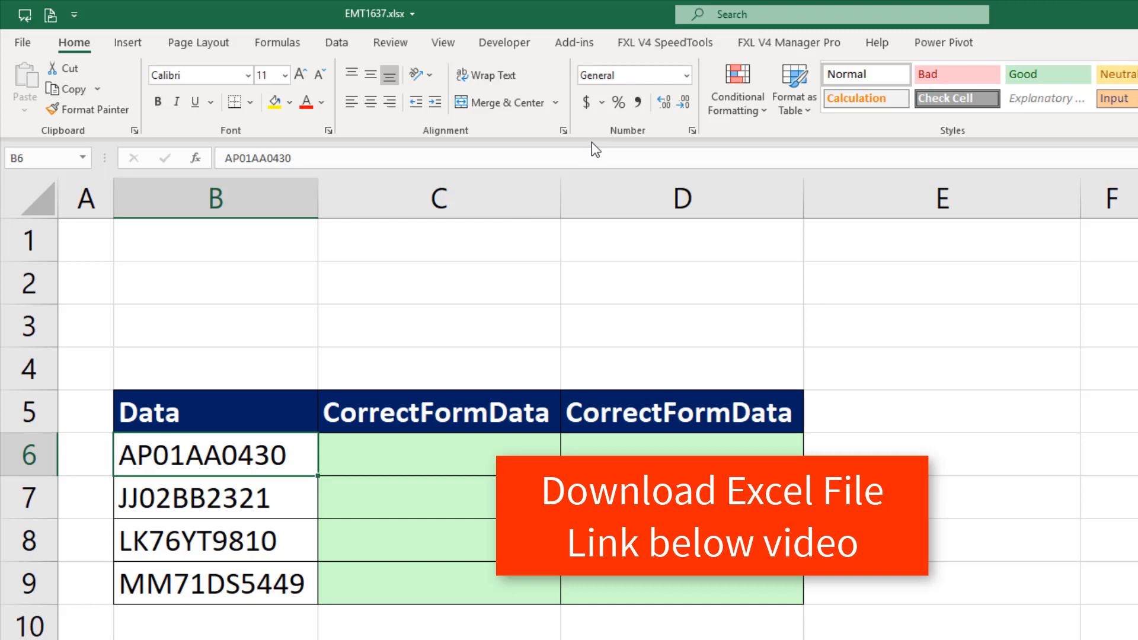
pyautogui.moveTo(549, 163)
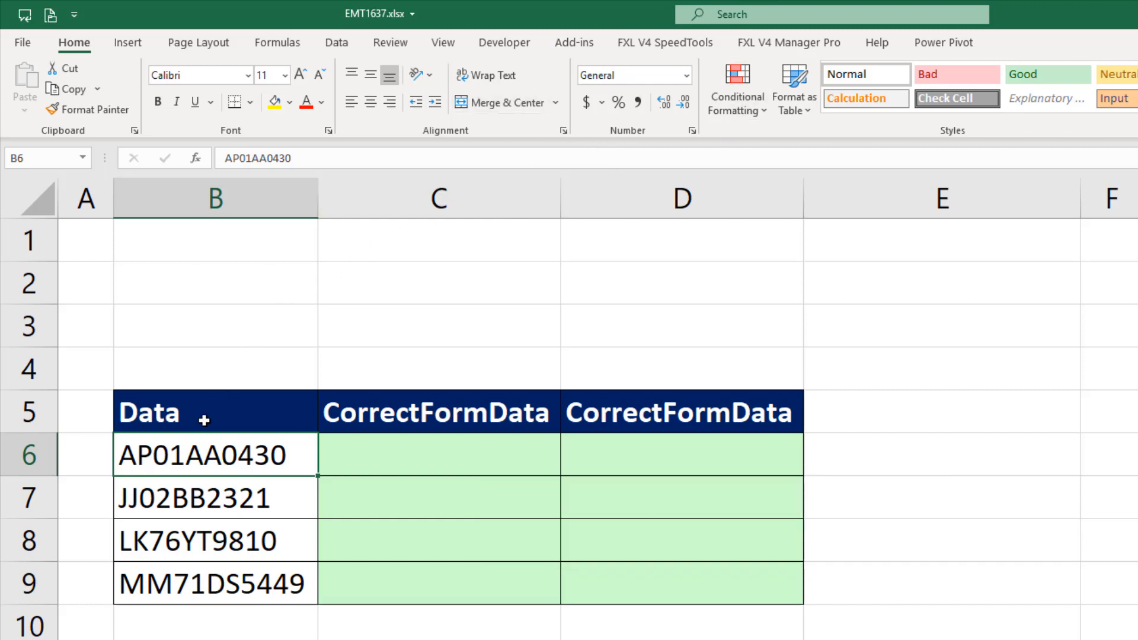
pyautogui.moveTo(257, 463)
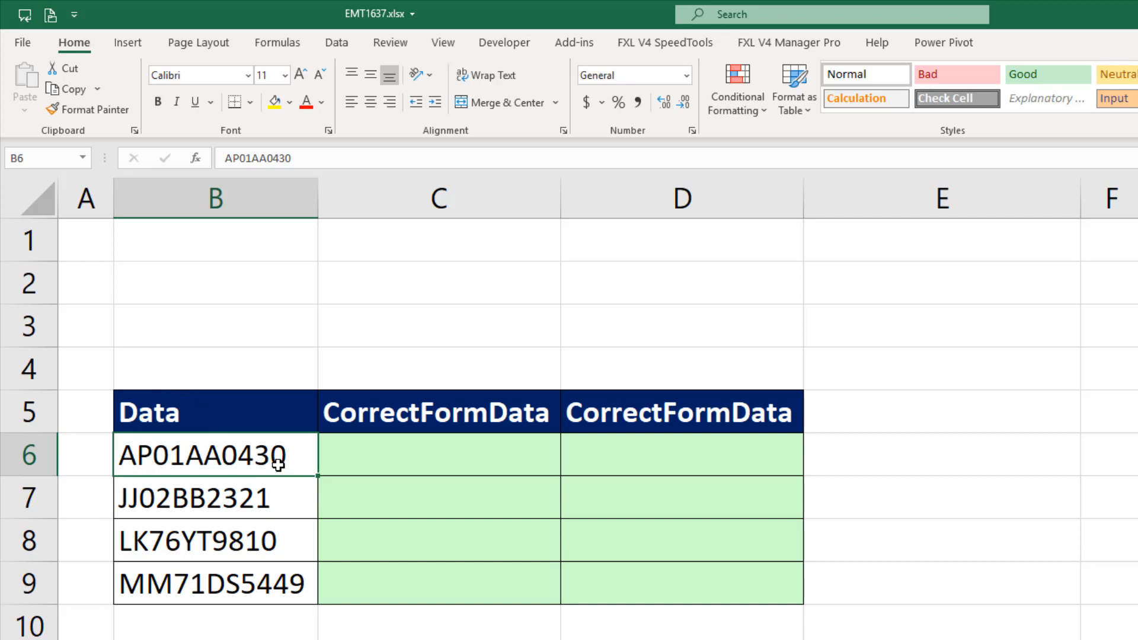
pyautogui.moveTo(292, 627)
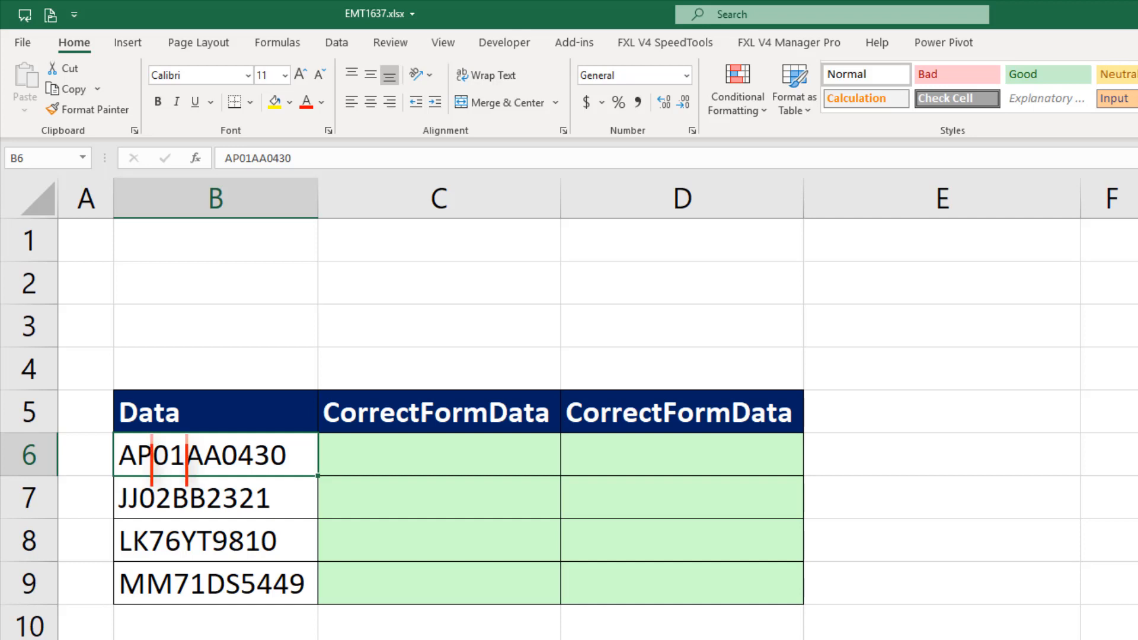
pyautogui.click(438, 455)
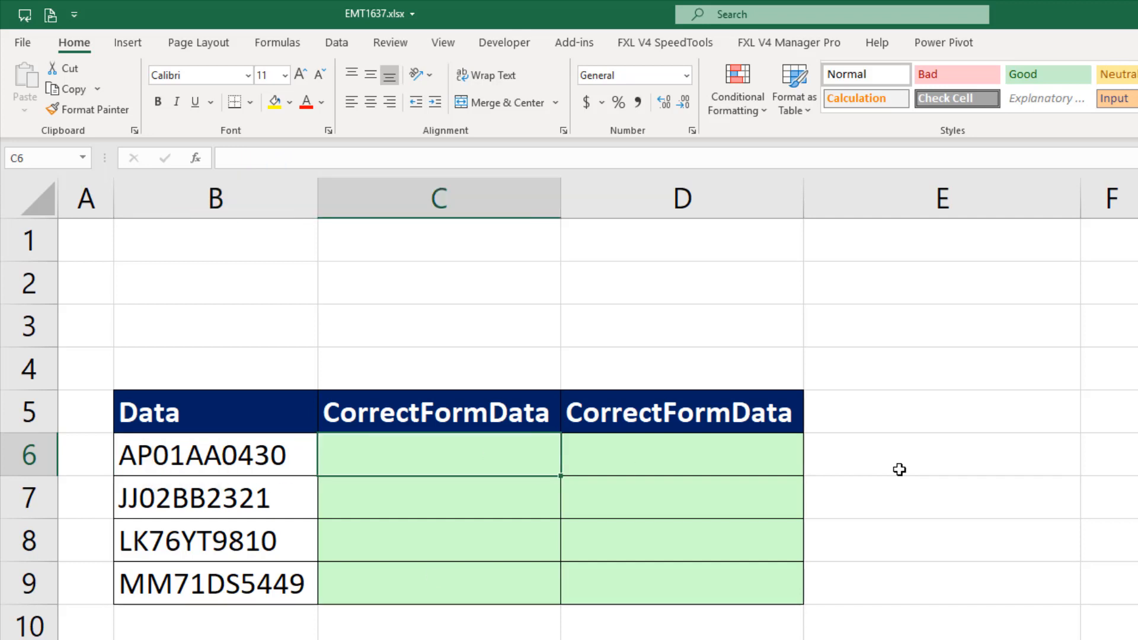
pyautogui.write('=LEFT(')
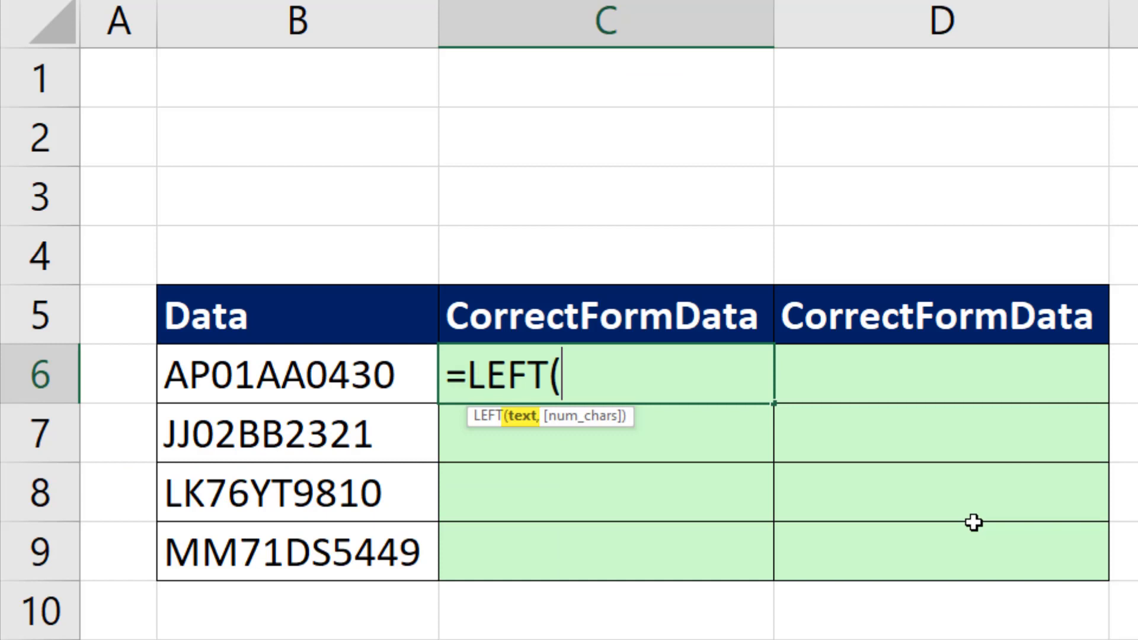
pyautogui.click(298, 376)
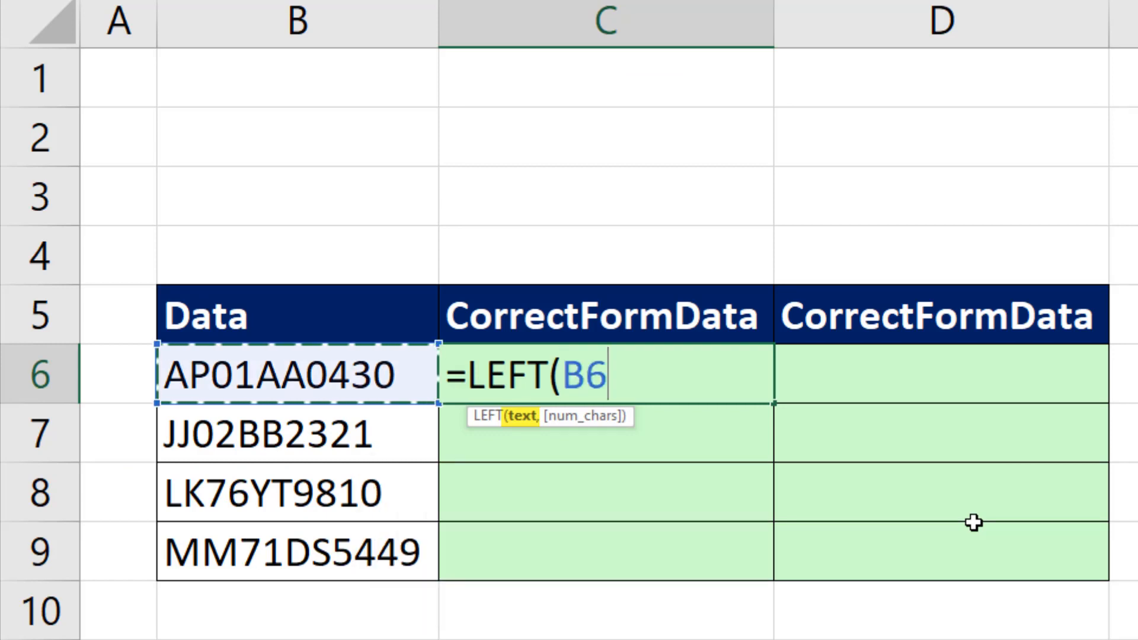
pyautogui.write(',2')
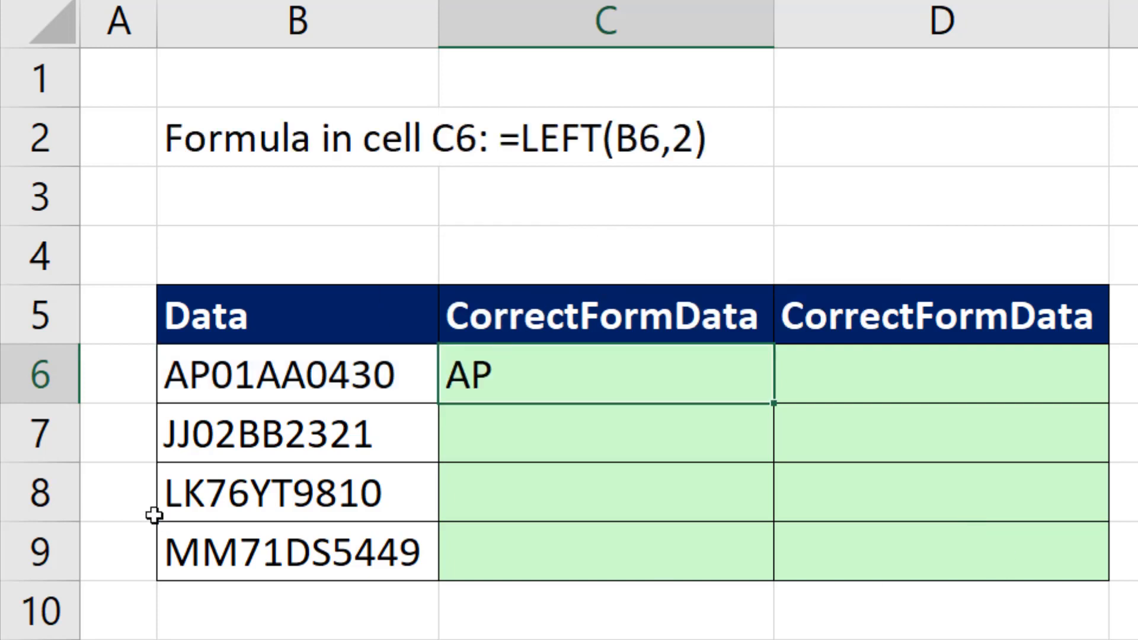
pyautogui.moveTo(186, 400)
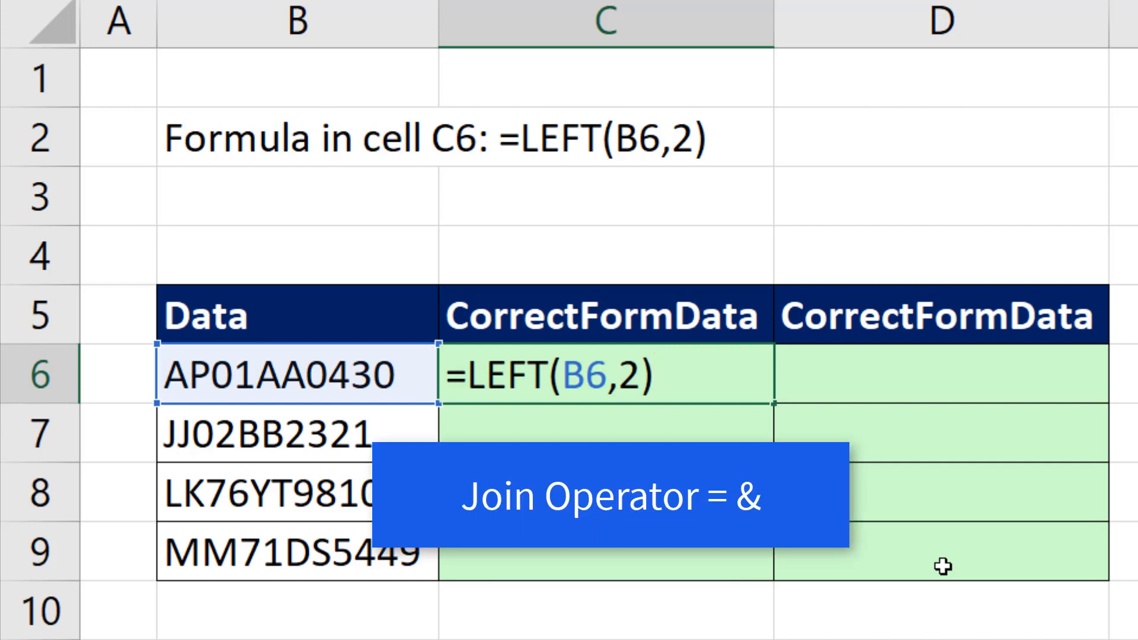
# Extend C6 to =LEFT(B6,2)&"-"&MID(B6,3,2), committing it to show AP-01
pyautogui.write('&')
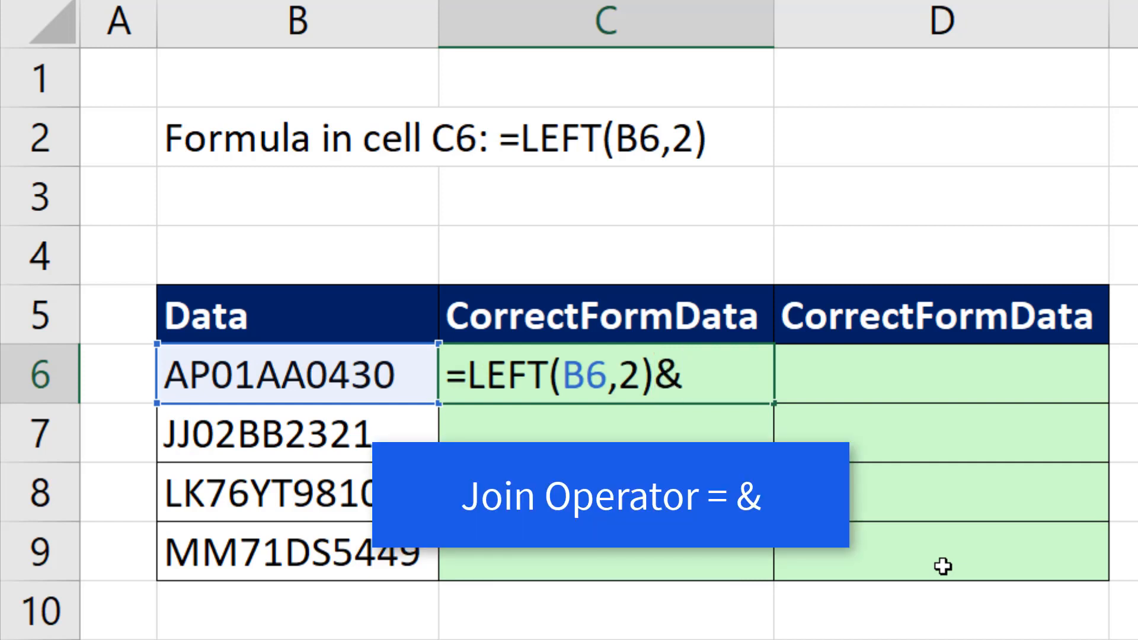
pyautogui.write('"-"&')
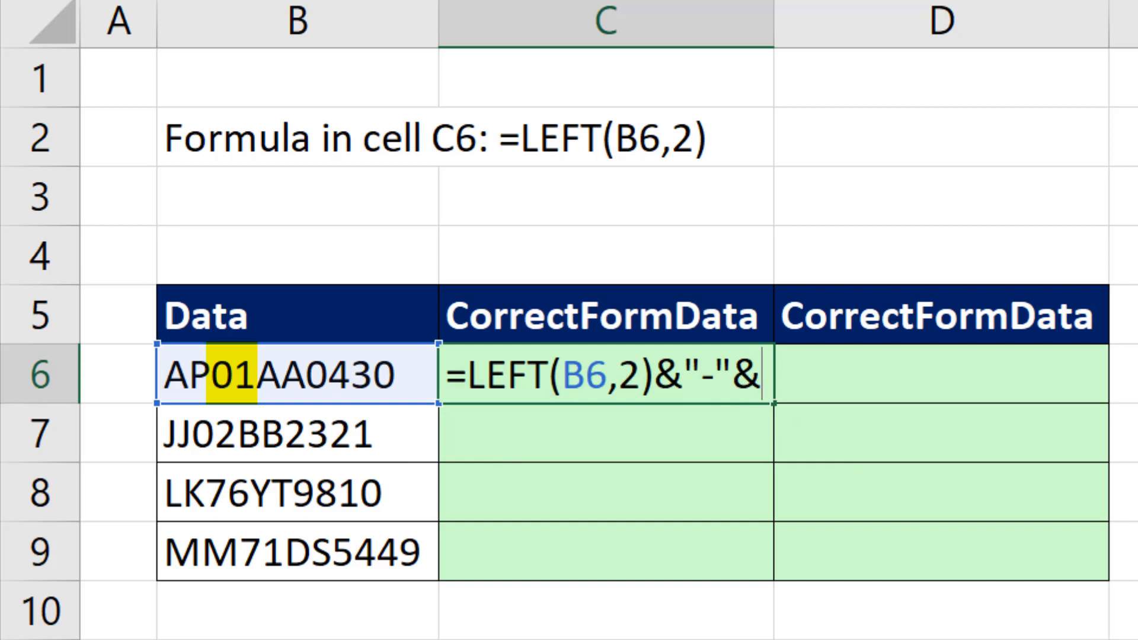
pyautogui.write('MID(')
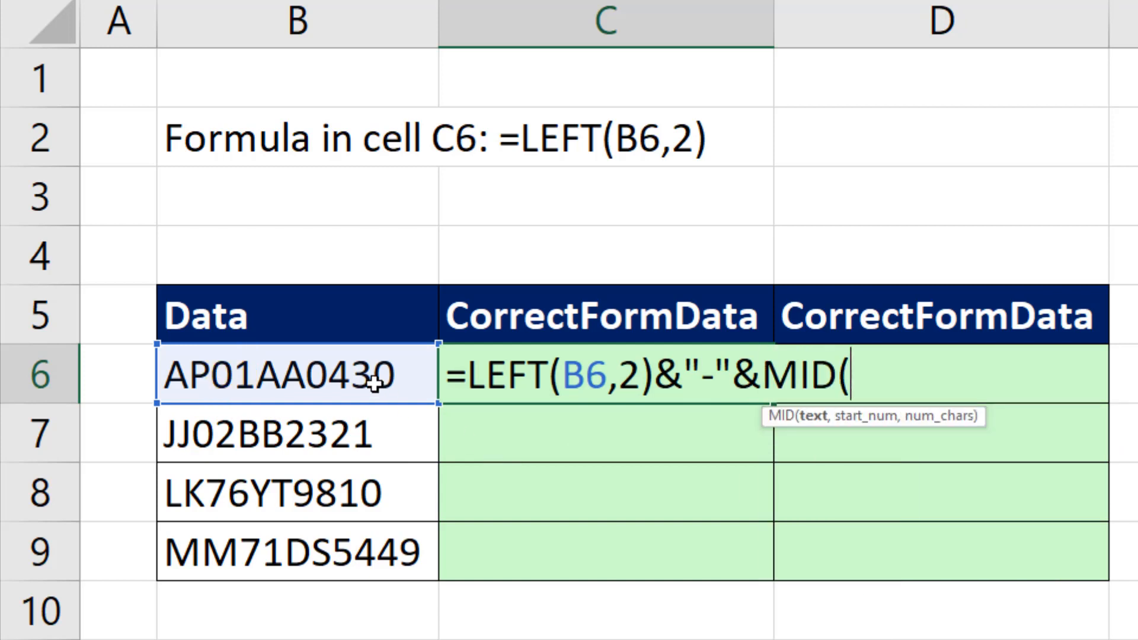
pyautogui.write('B6,')
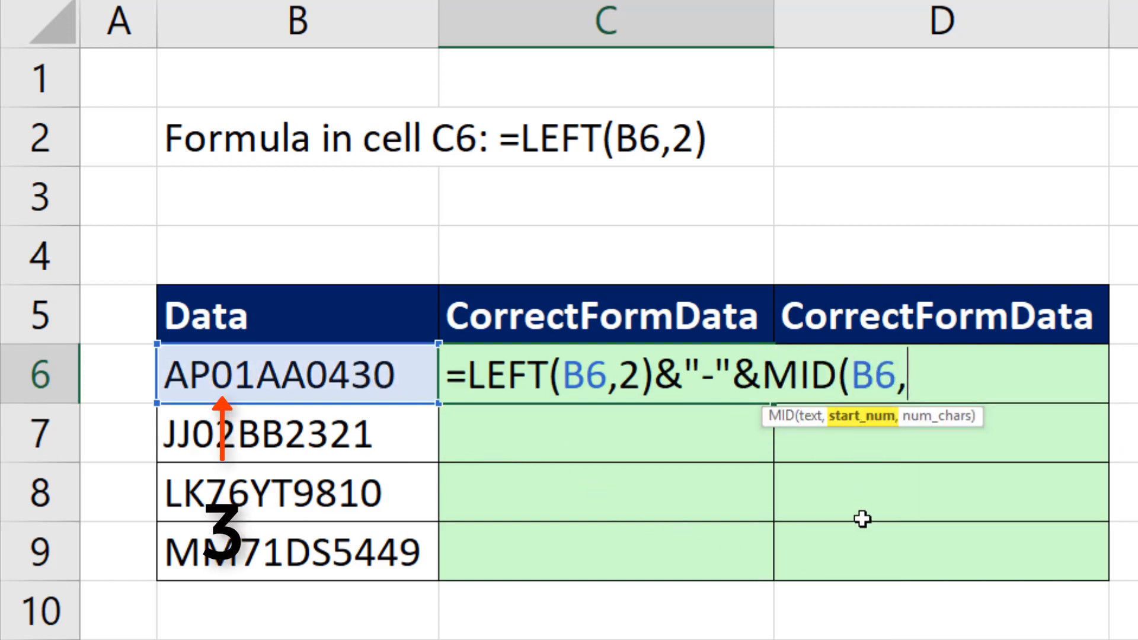
pyautogui.write('3')
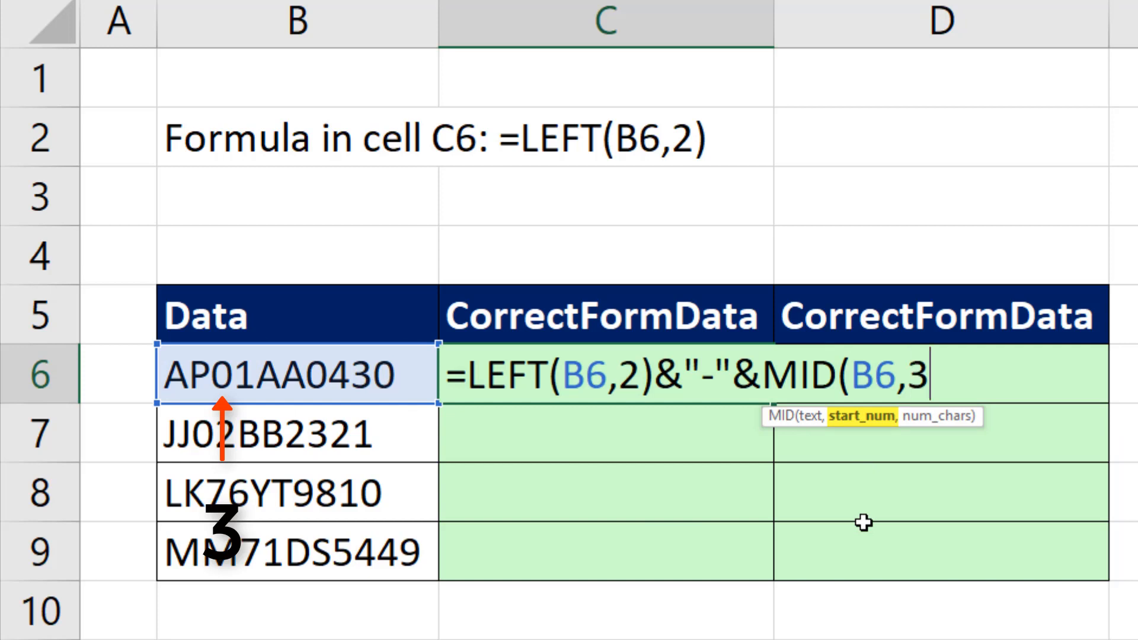
pyautogui.write(',')
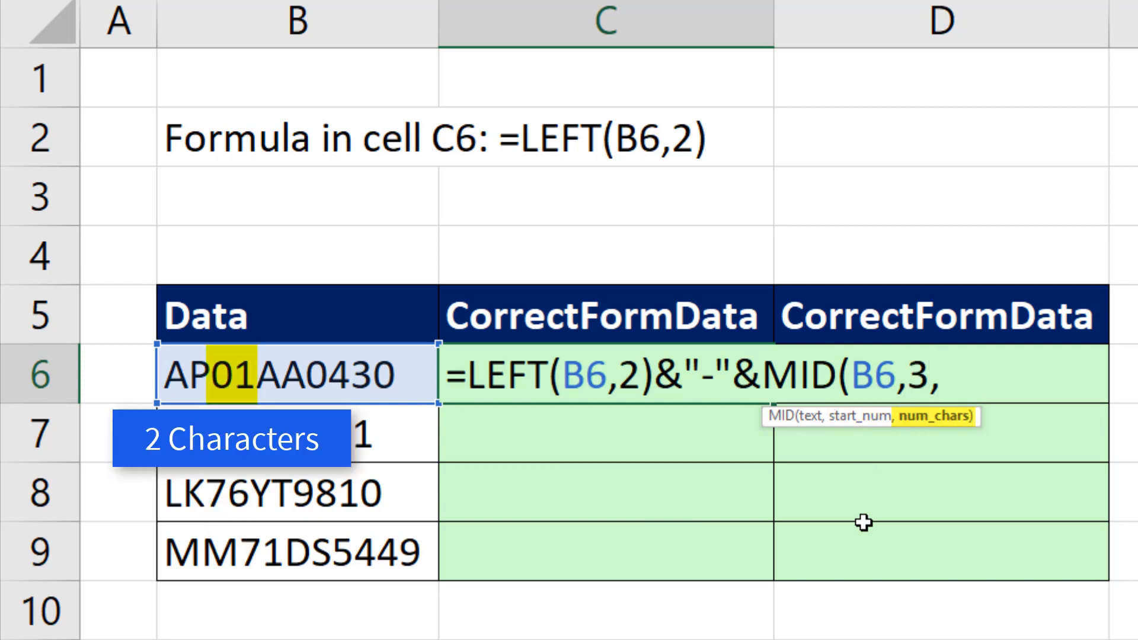
pyautogui.press('ctrl+enter')
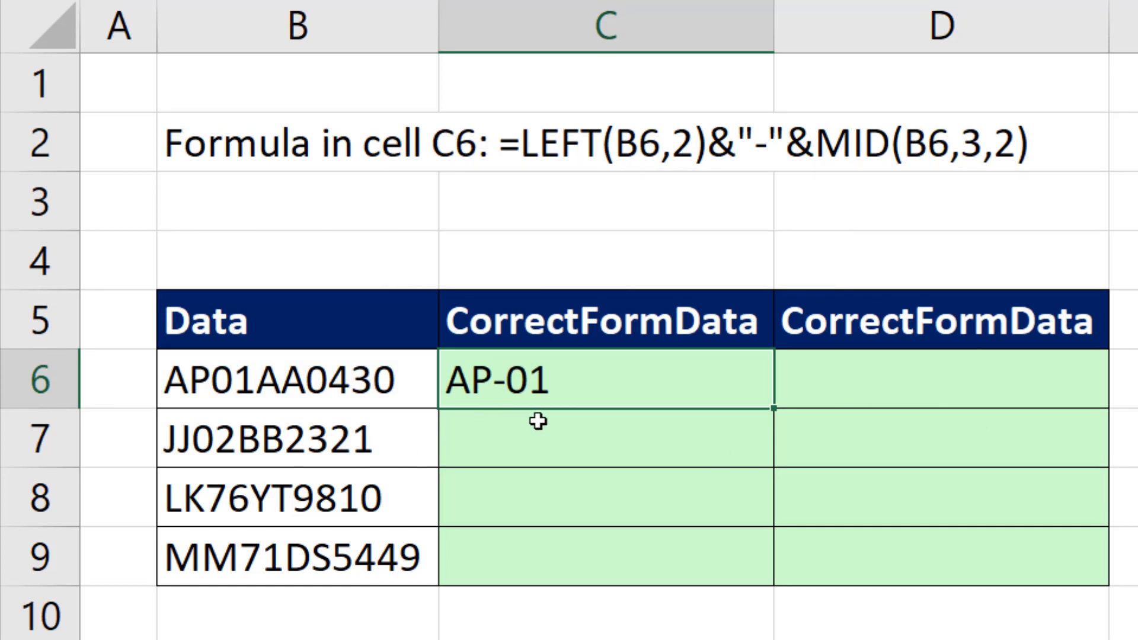
# Reuse the dash-and-MID part with start 5 so C6 shows AP-01-AA
pyautogui.press('F2')
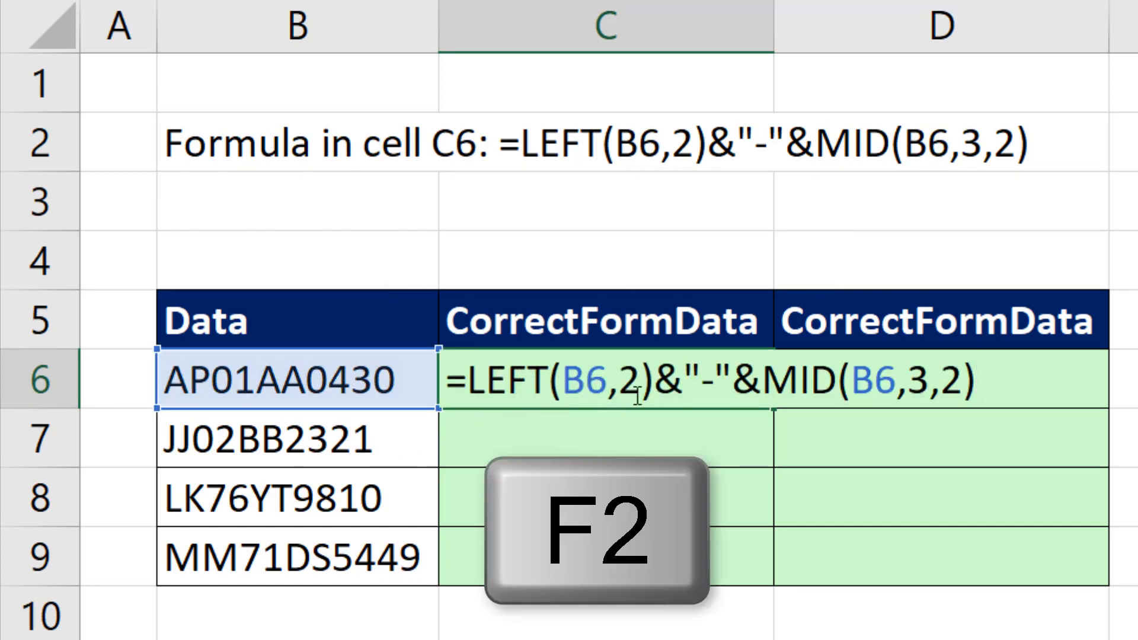
pyautogui.press('f2')
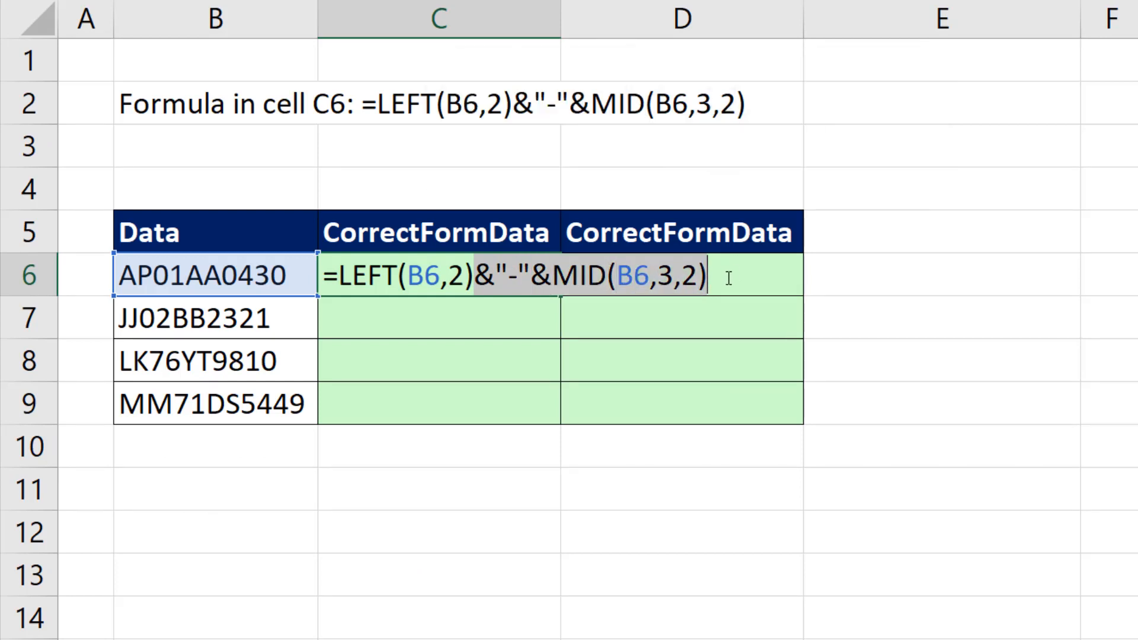
pyautogui.press('ctrl+v')
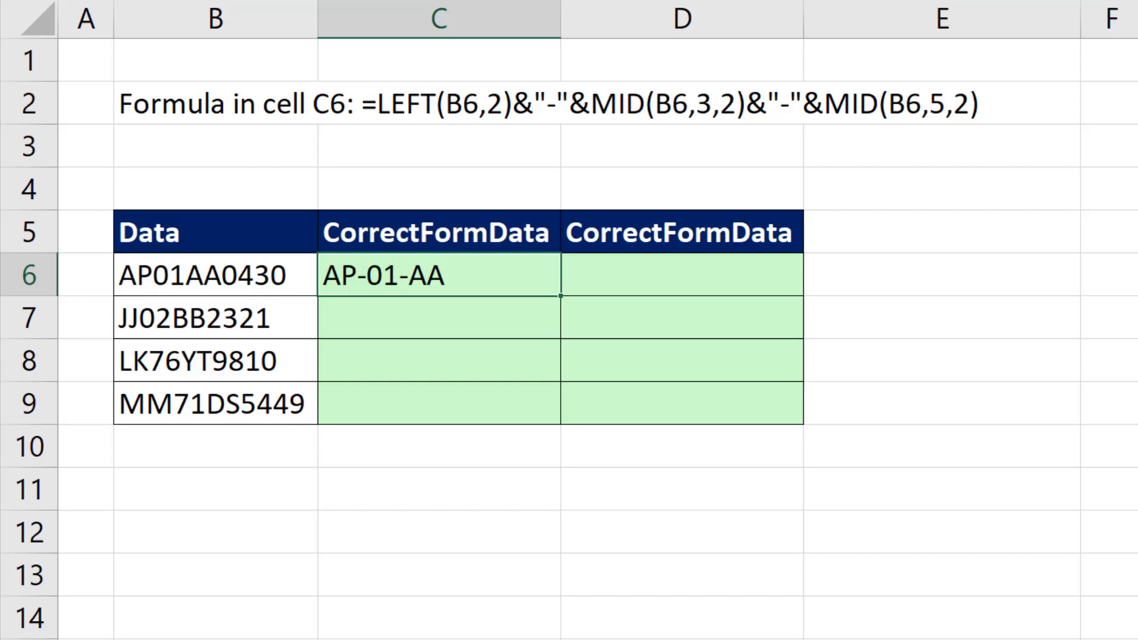
pyautogui.doubleClick(439, 275)
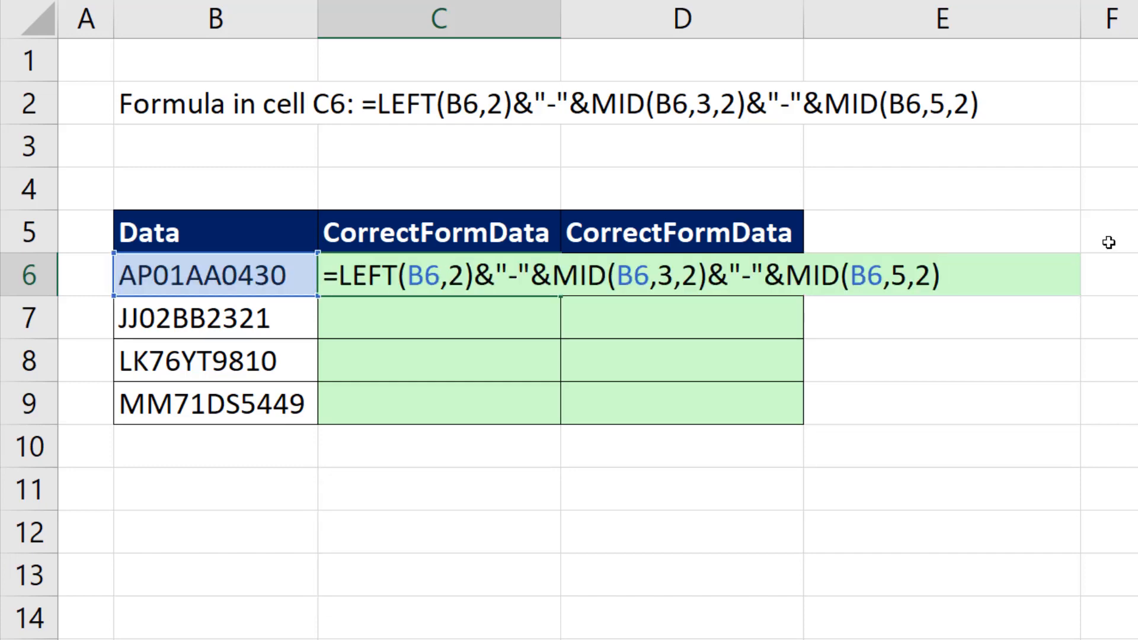
pyautogui.write('&"-"&ri')
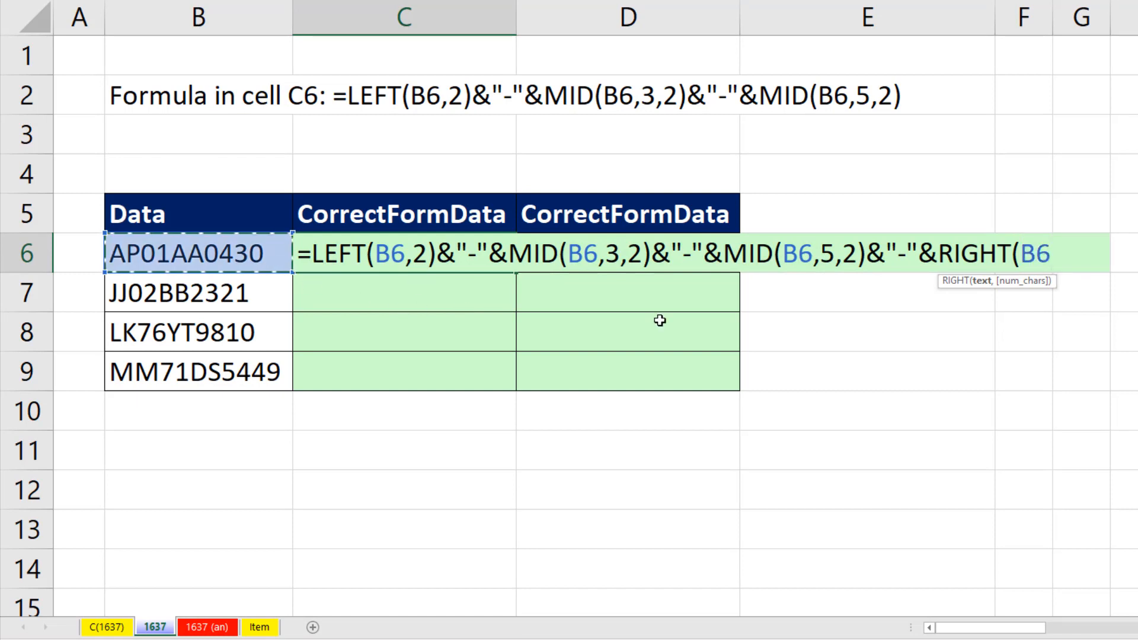
pyautogui.write(',')
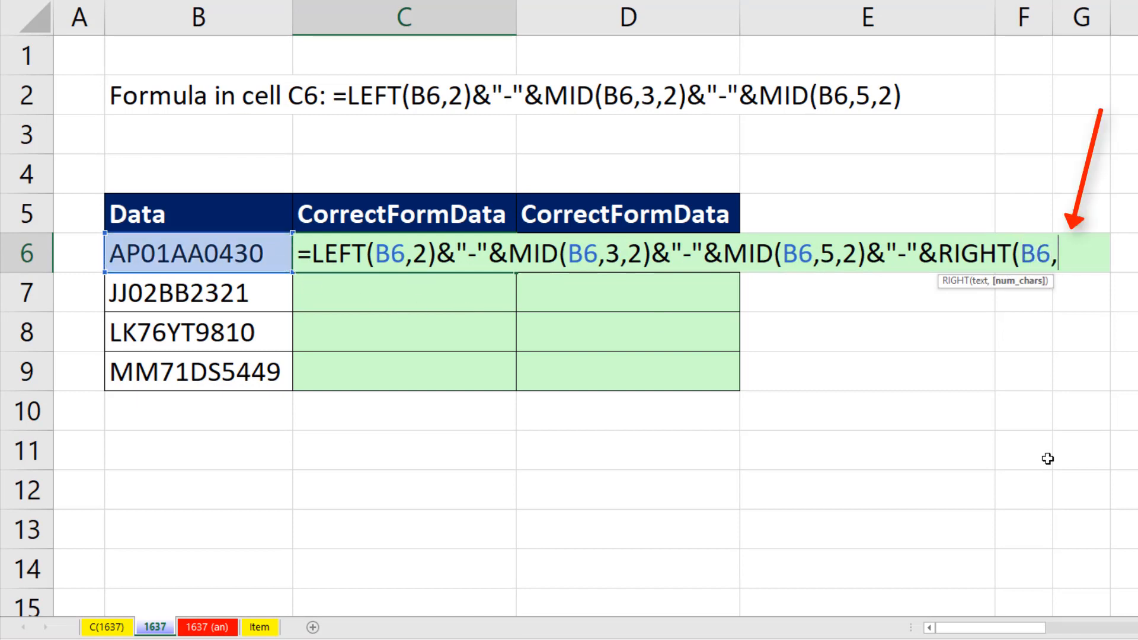
pyautogui.write('4)')
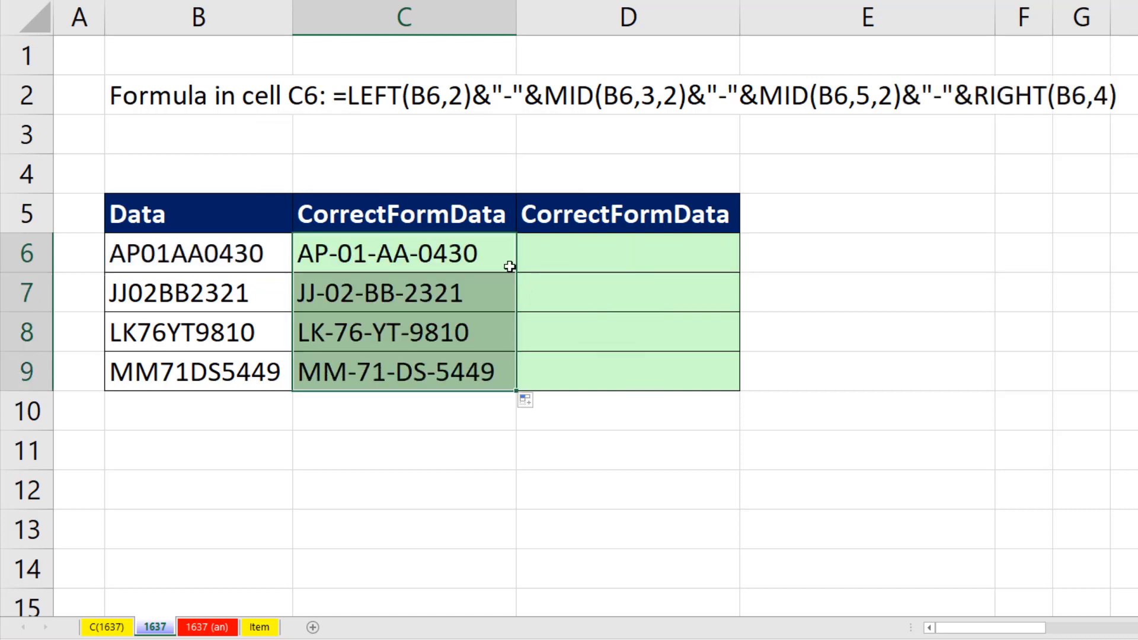
pyautogui.moveTo(500, 380)
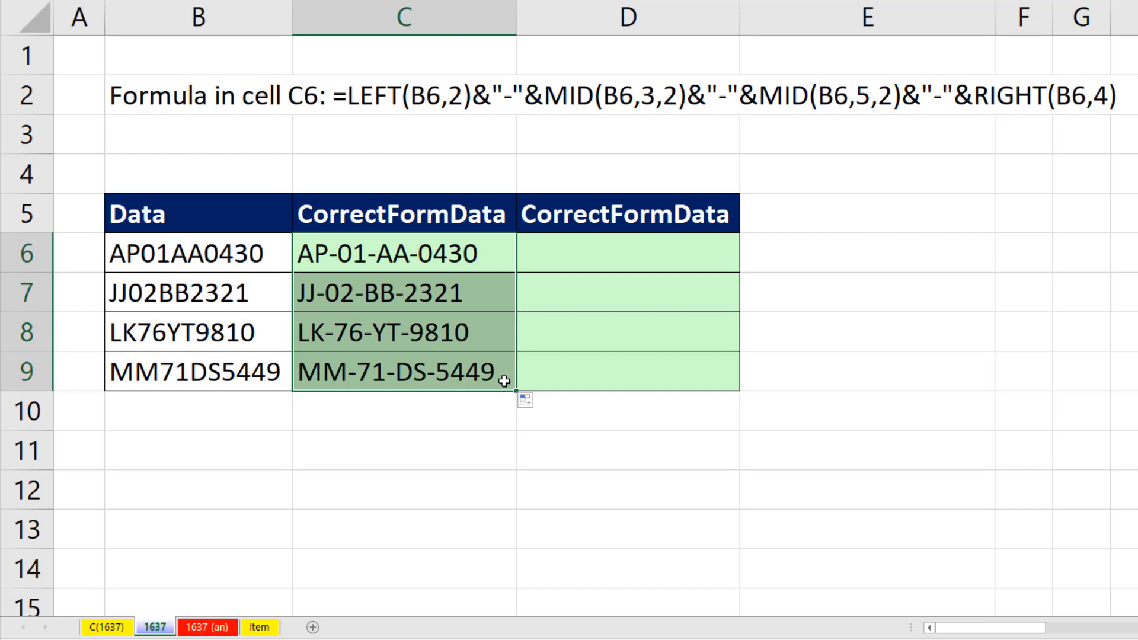
pyautogui.doubleClick(403, 254)
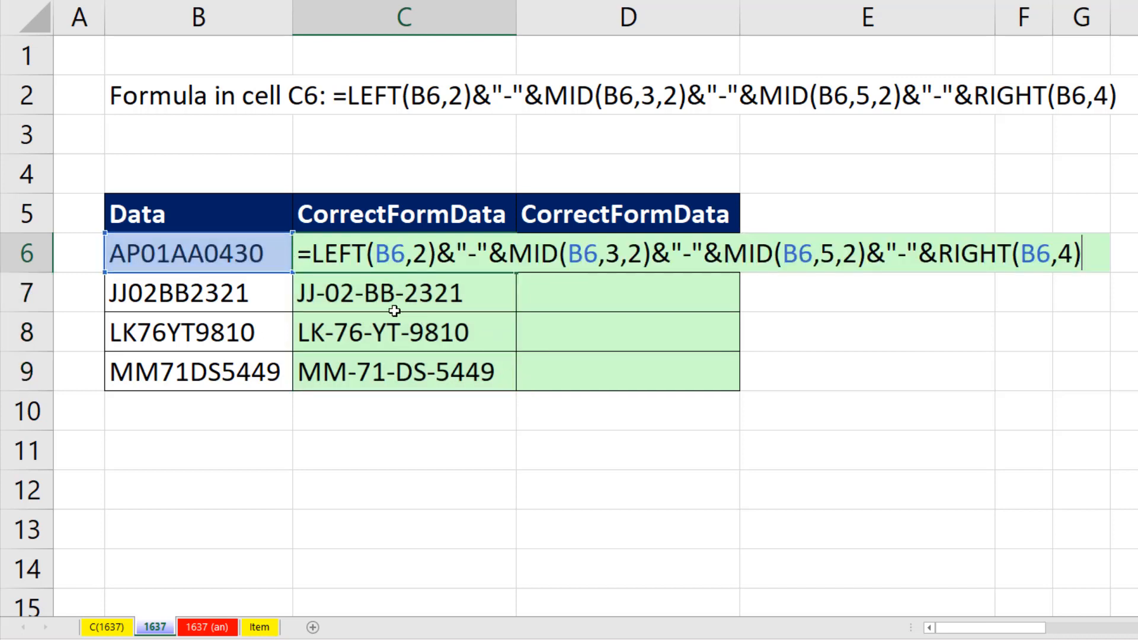
pyautogui.moveTo(319, 294)
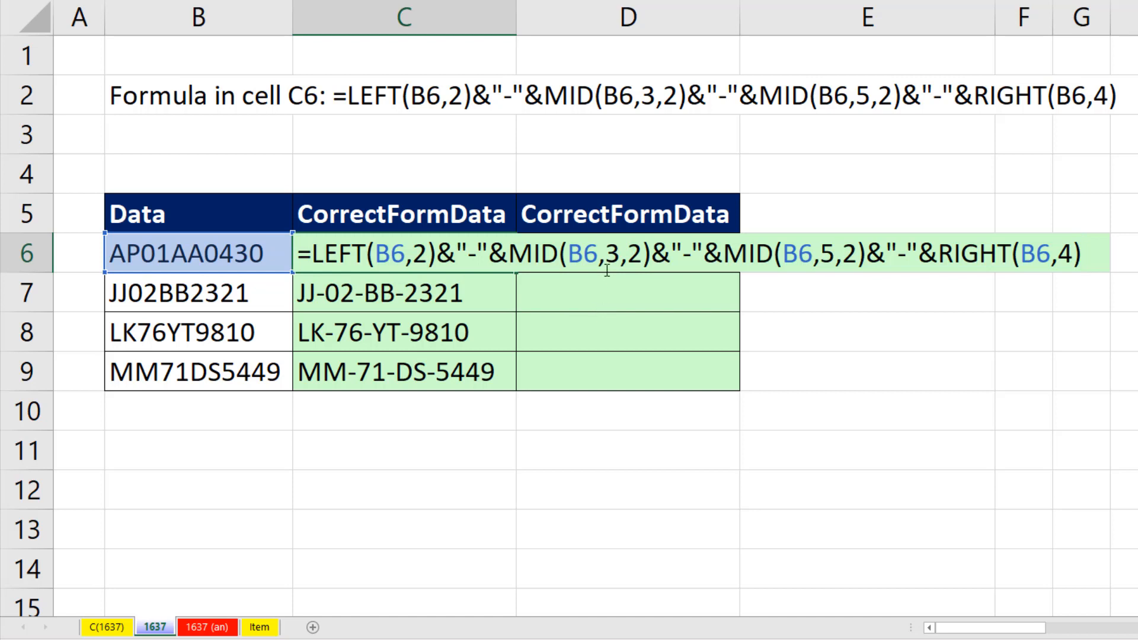
pyautogui.moveTo(825, 277)
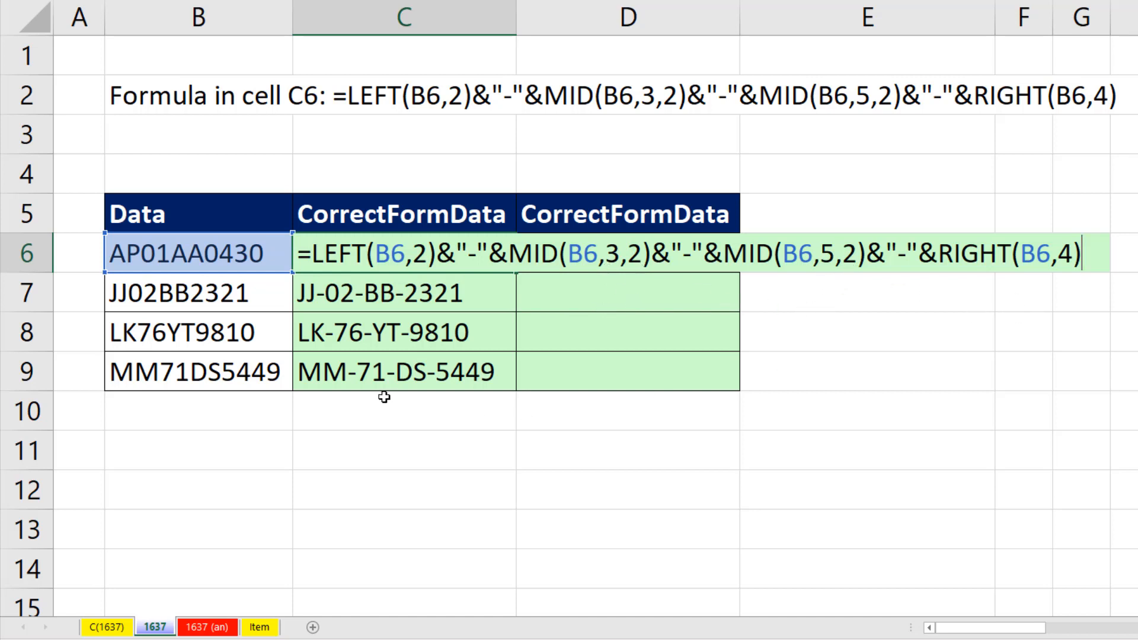
pyautogui.moveTo(1038, 286)
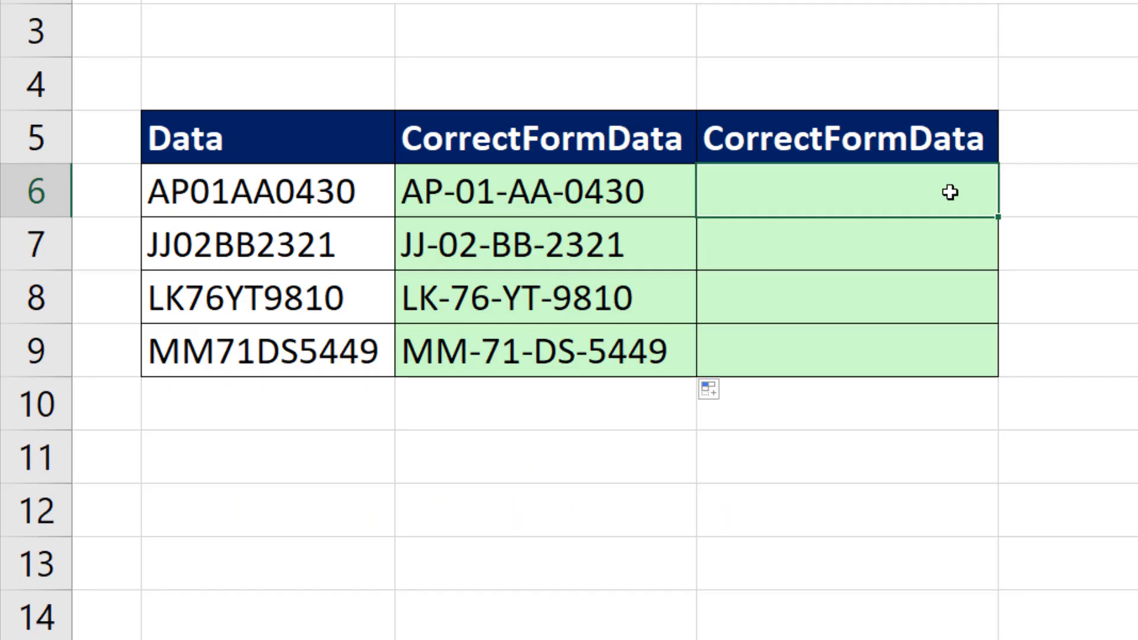
# Build =MID(B6,{1,3,5,7},{2,2,2,4}) in D6 and preview the pieces AP, 01, AA, 0430 with F9
pyautogui.write('=mid')
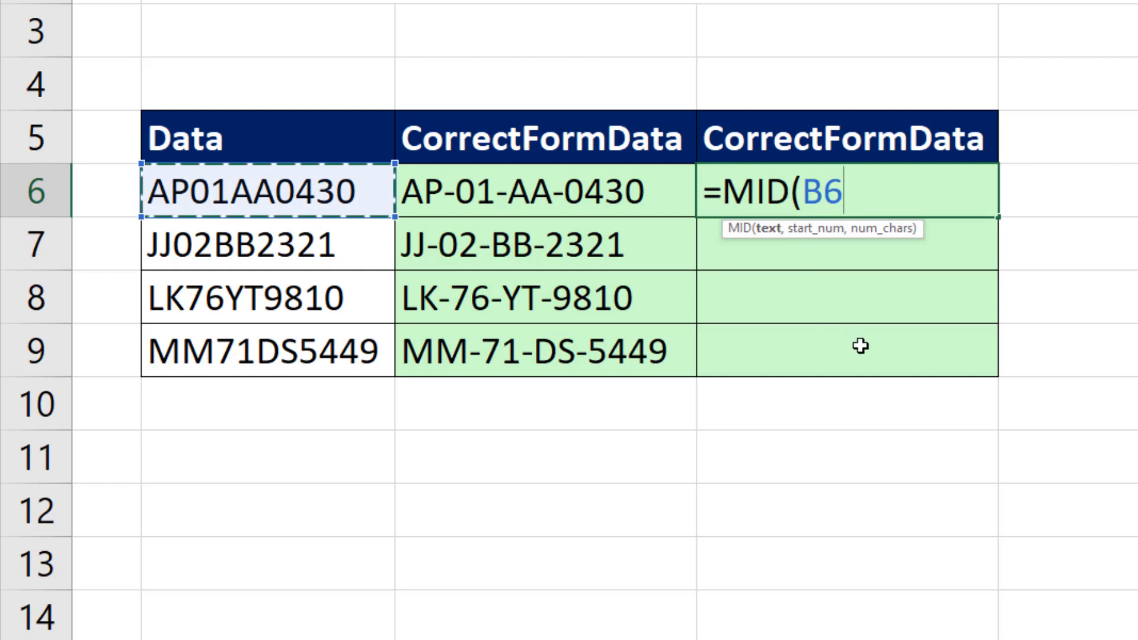
pyautogui.write(',')
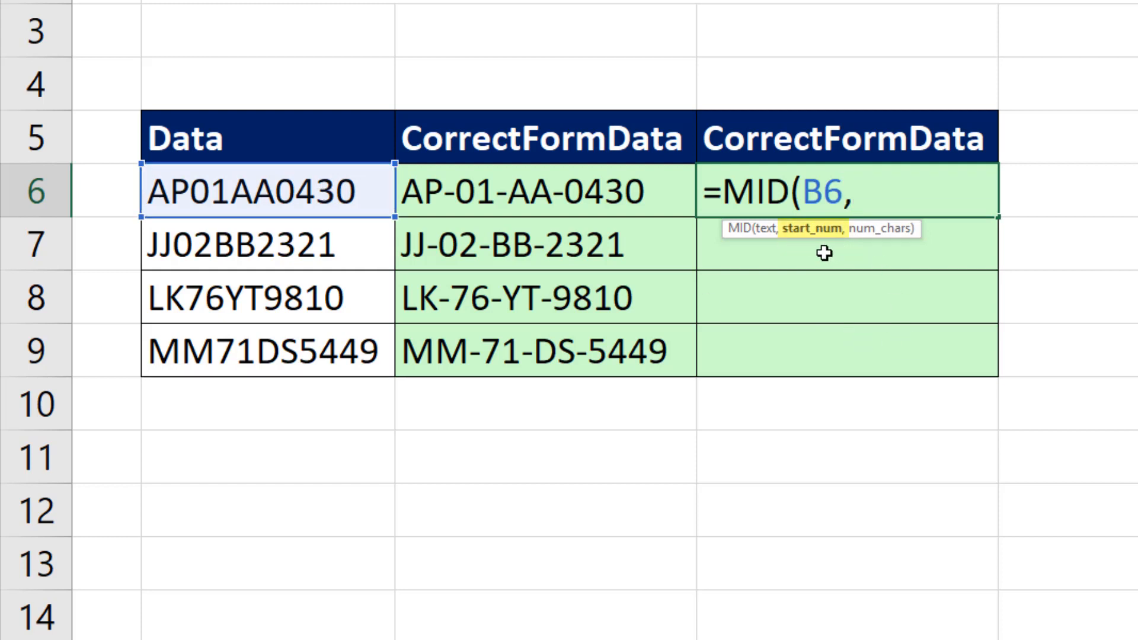
pyautogui.write('{')
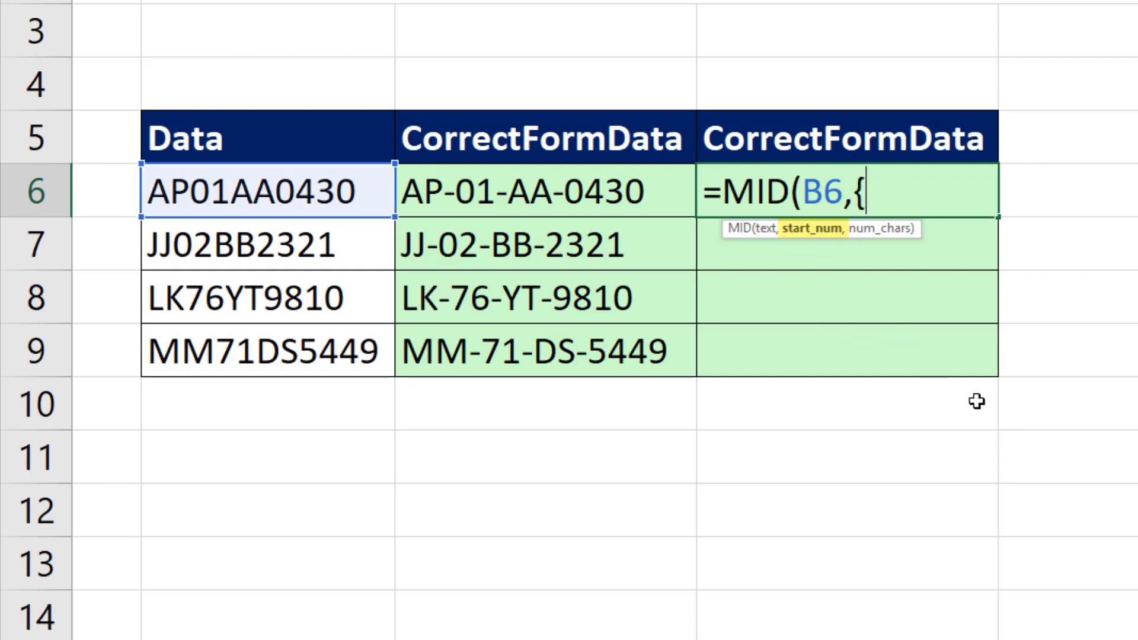
pyautogui.write('1')
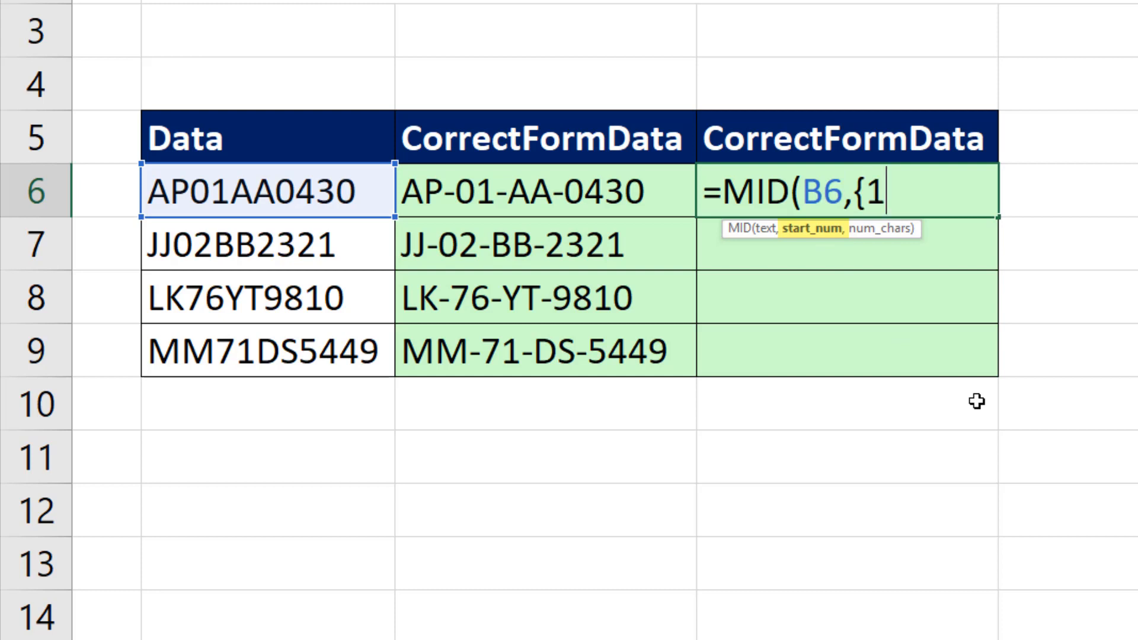
pyautogui.write(',3,5,7')
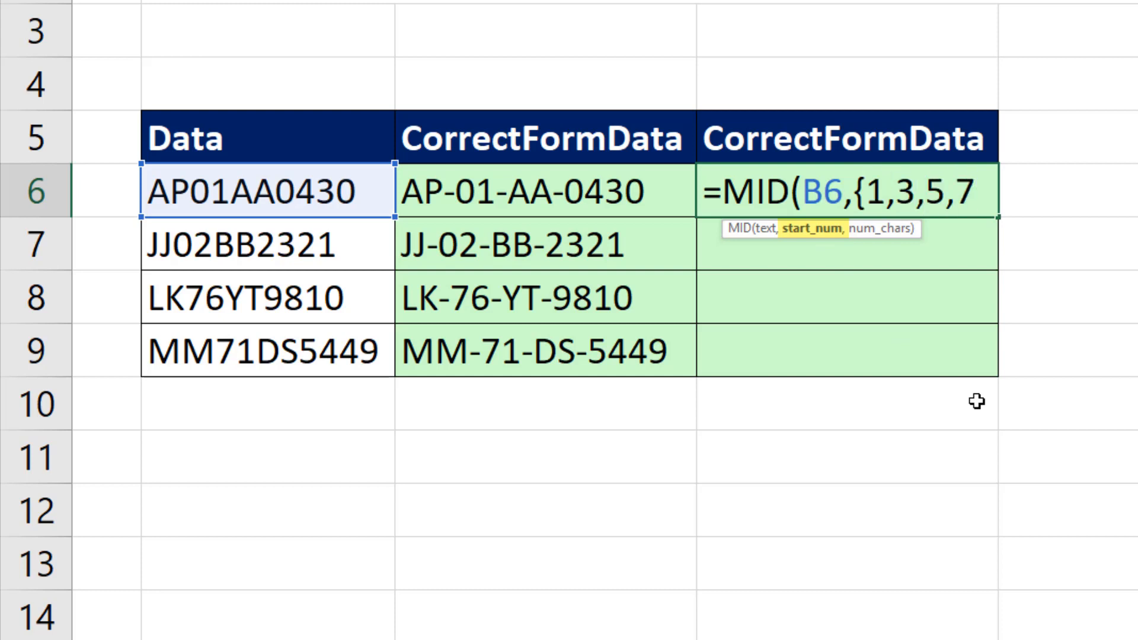
pyautogui.write('}')
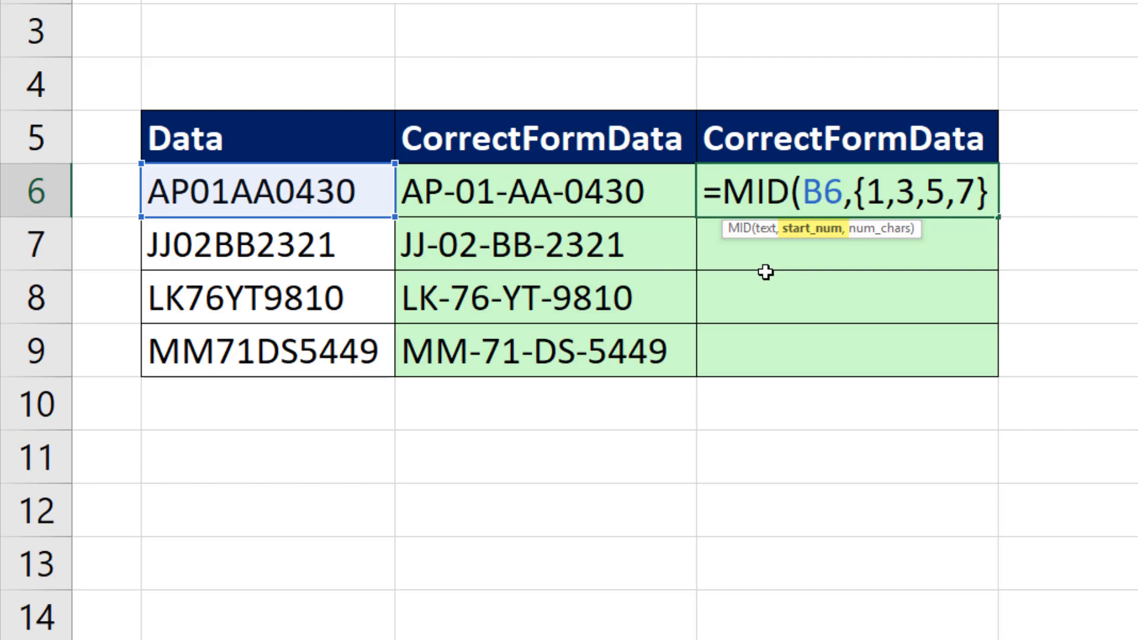
pyautogui.moveTo(864, 305)
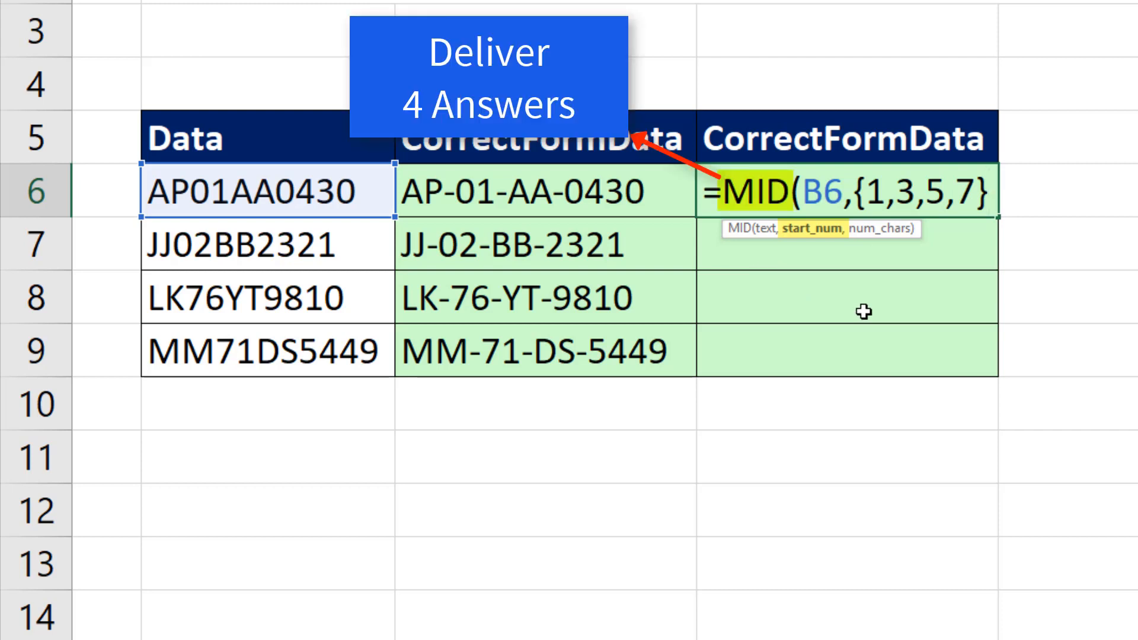
pyautogui.write(',')
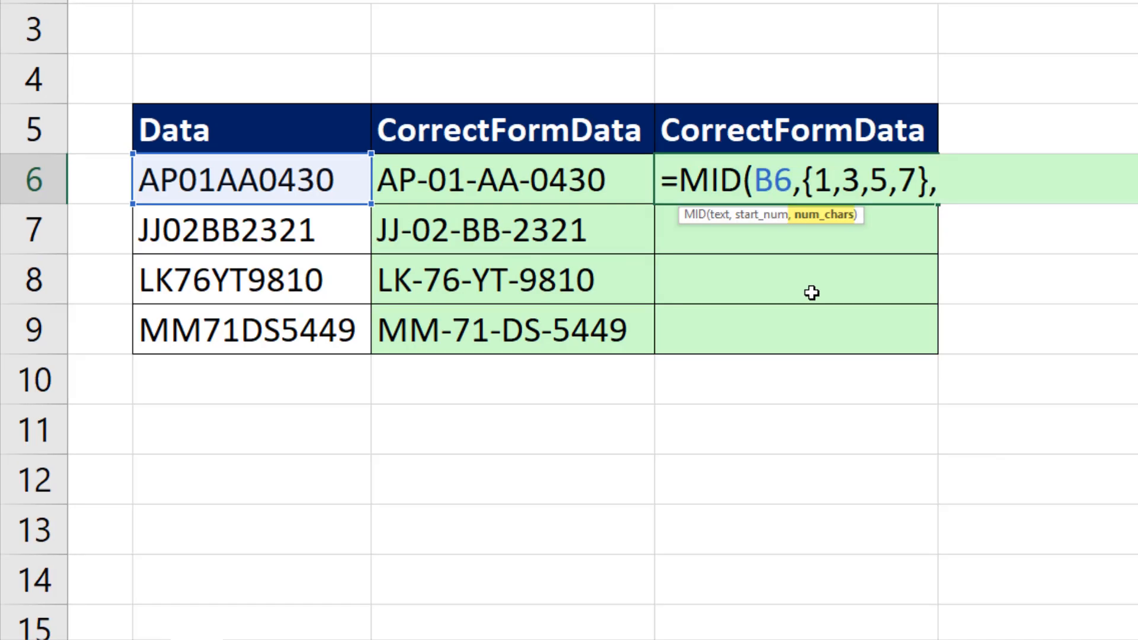
pyautogui.write('{2,2,2,4')
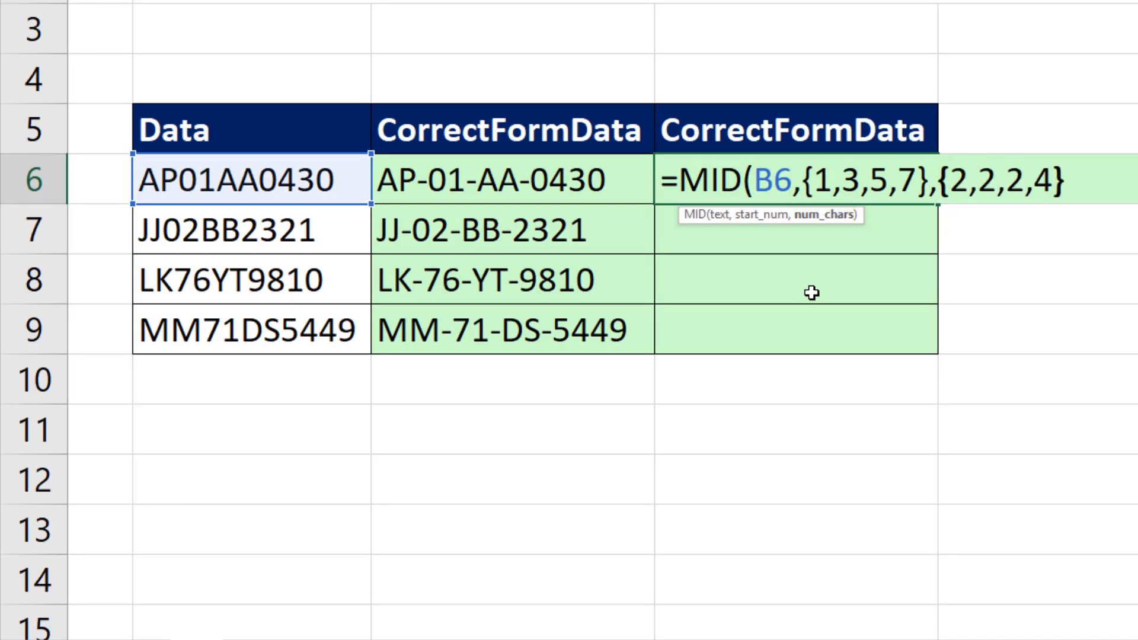
pyautogui.write(')')
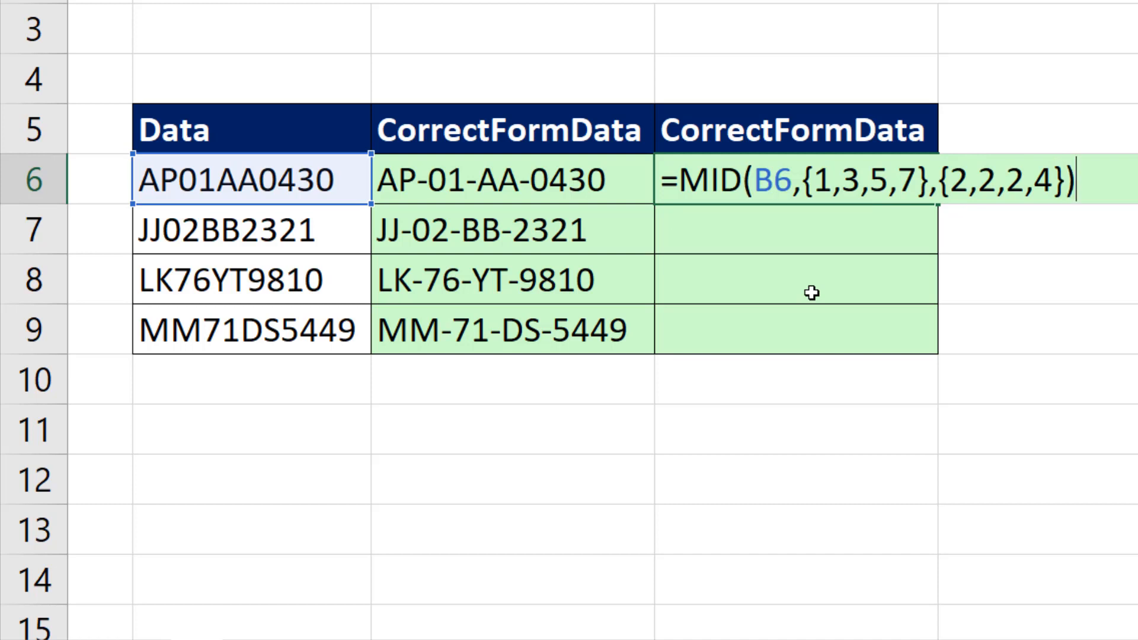
pyautogui.press('f9')
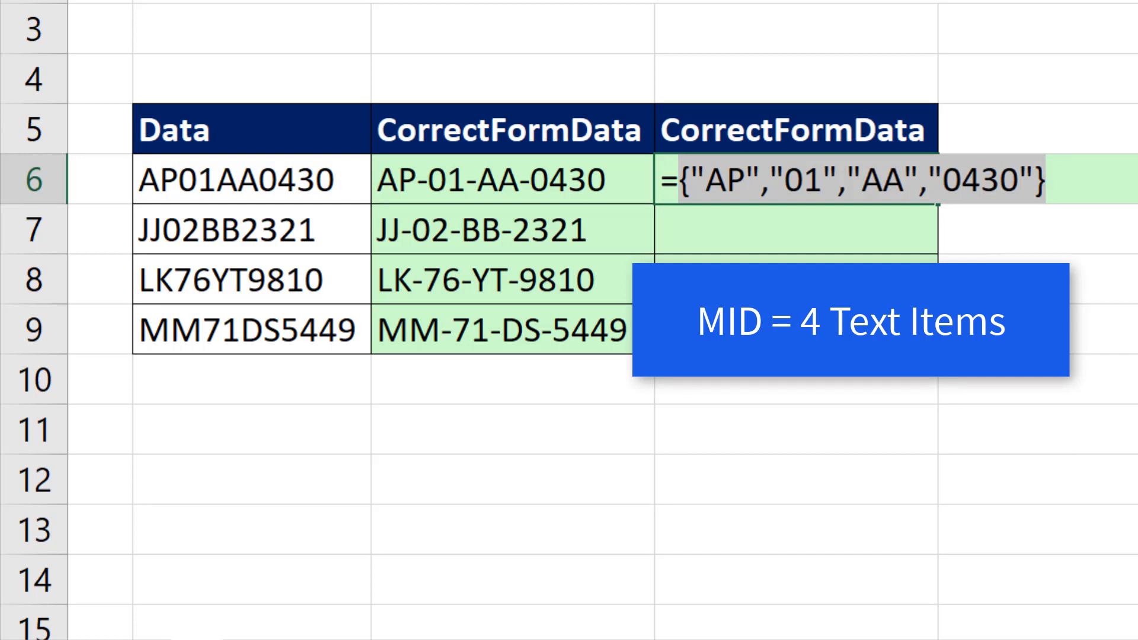
pyautogui.press('ctrl+z')
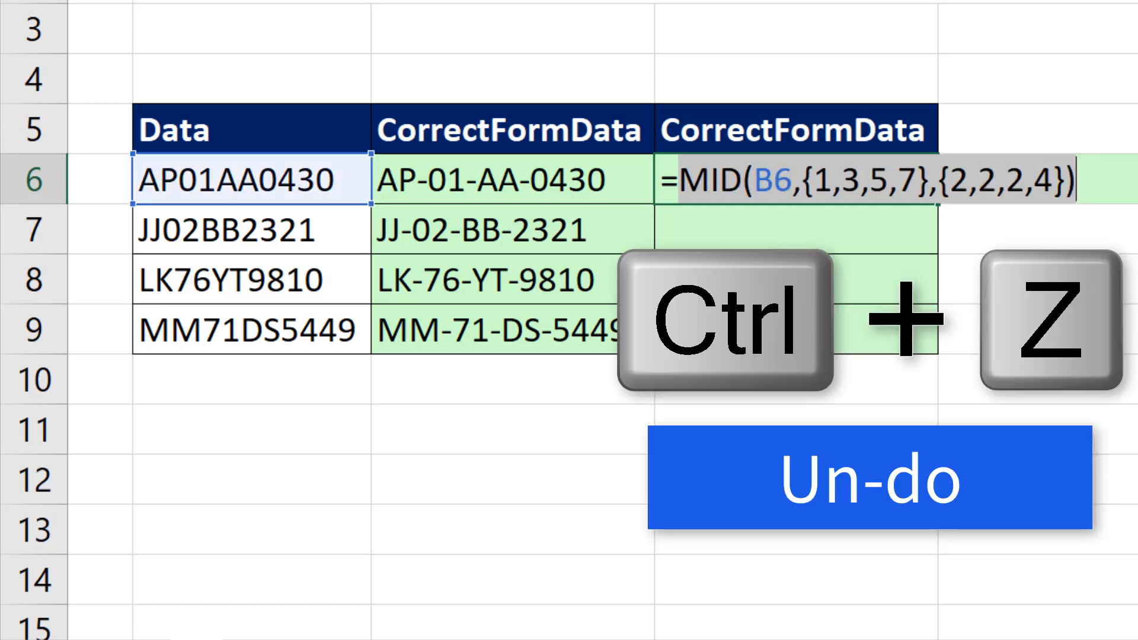
pyautogui.press('ctrl+z')
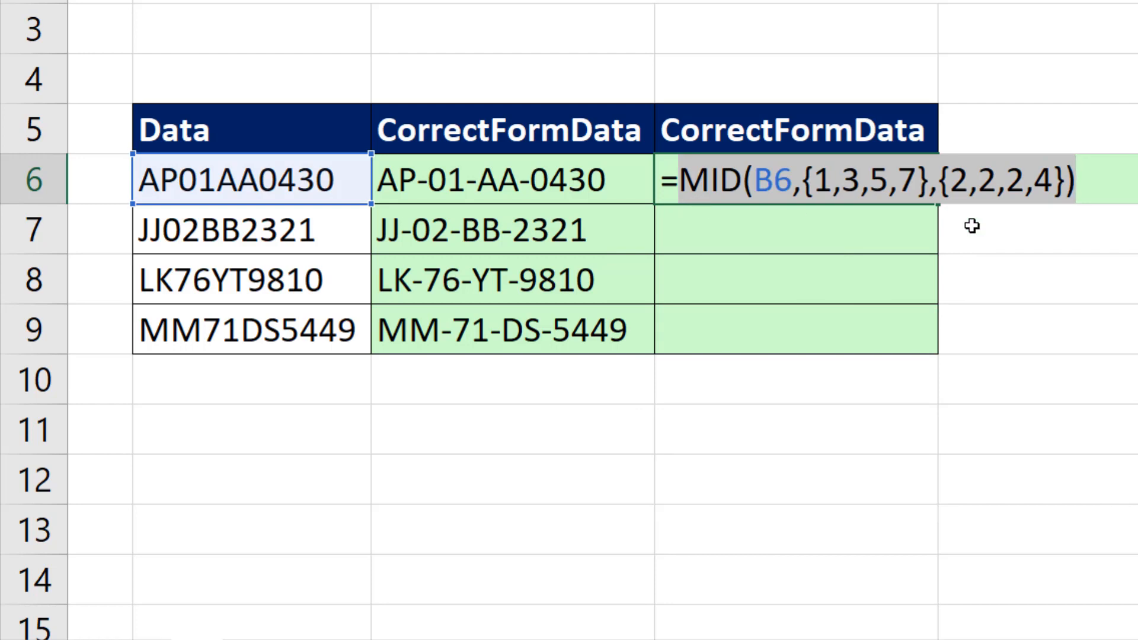
pyautogui.scroll(3)
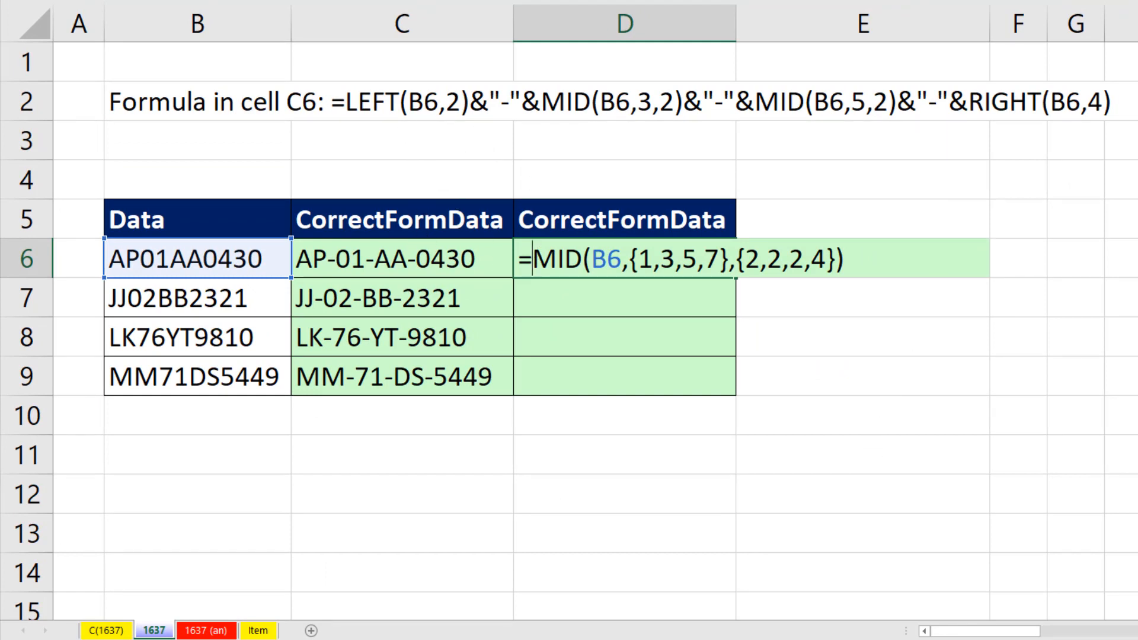
# Wrap the MID array in TEXTJOIN("-",,...) and fill D6:D9 with the hyphenated codes
pyautogui.write('tex')
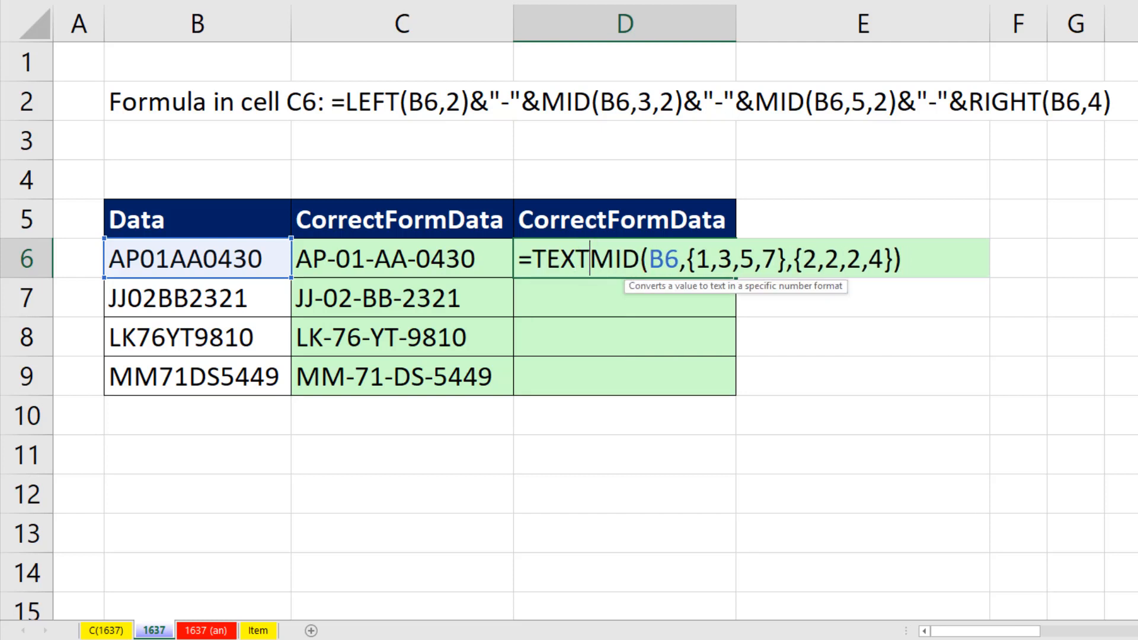
pyautogui.write('j')
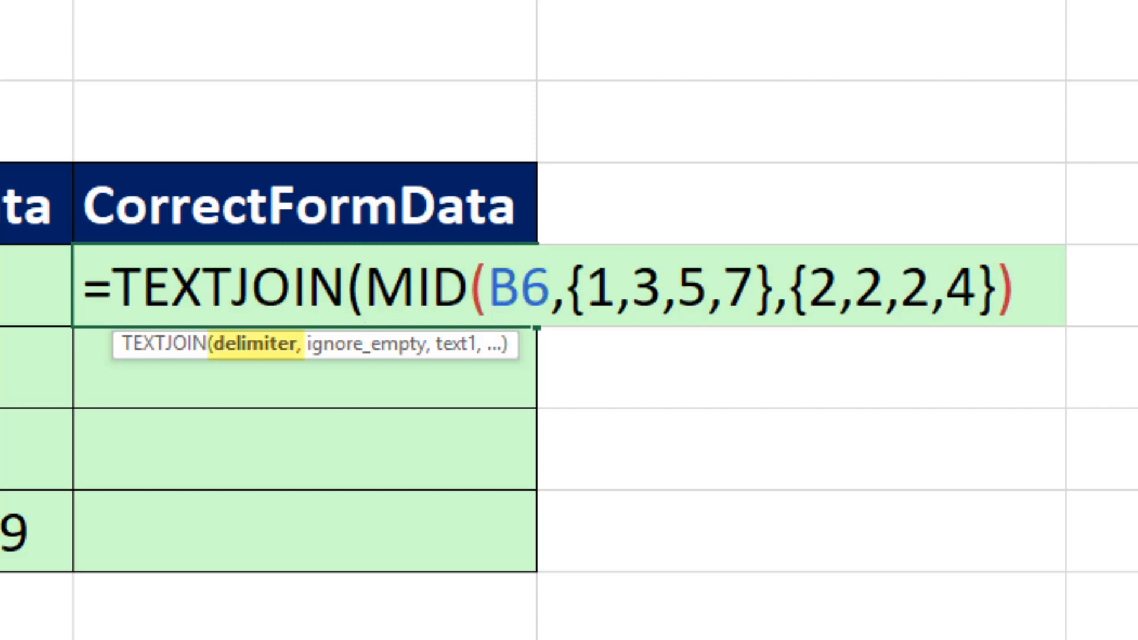
pyautogui.write('"')
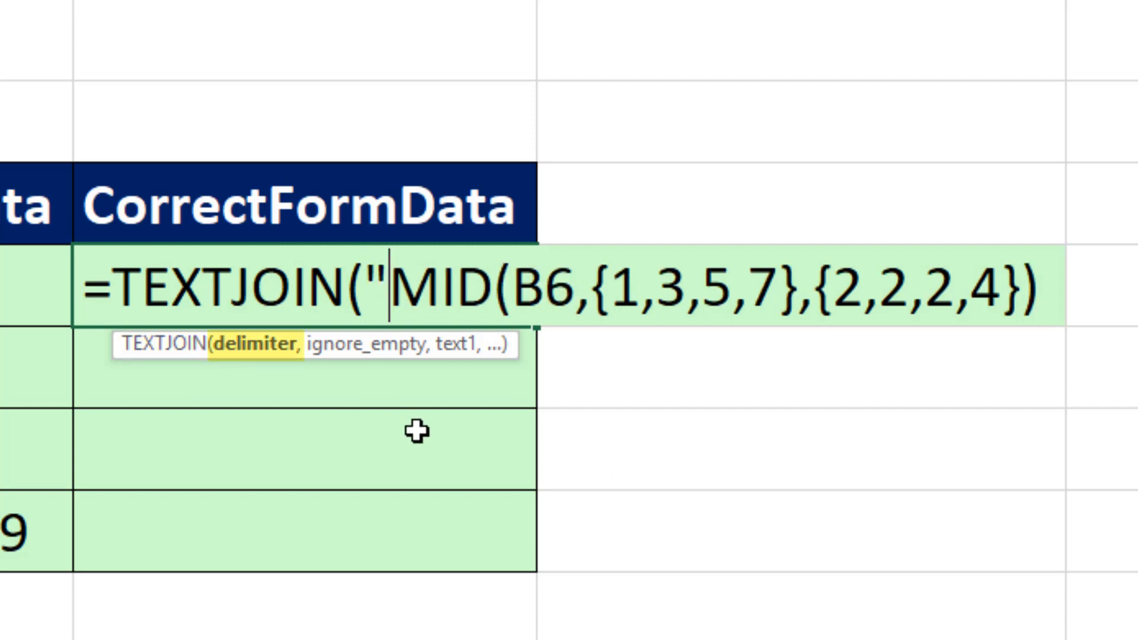
pyautogui.write('-",,')
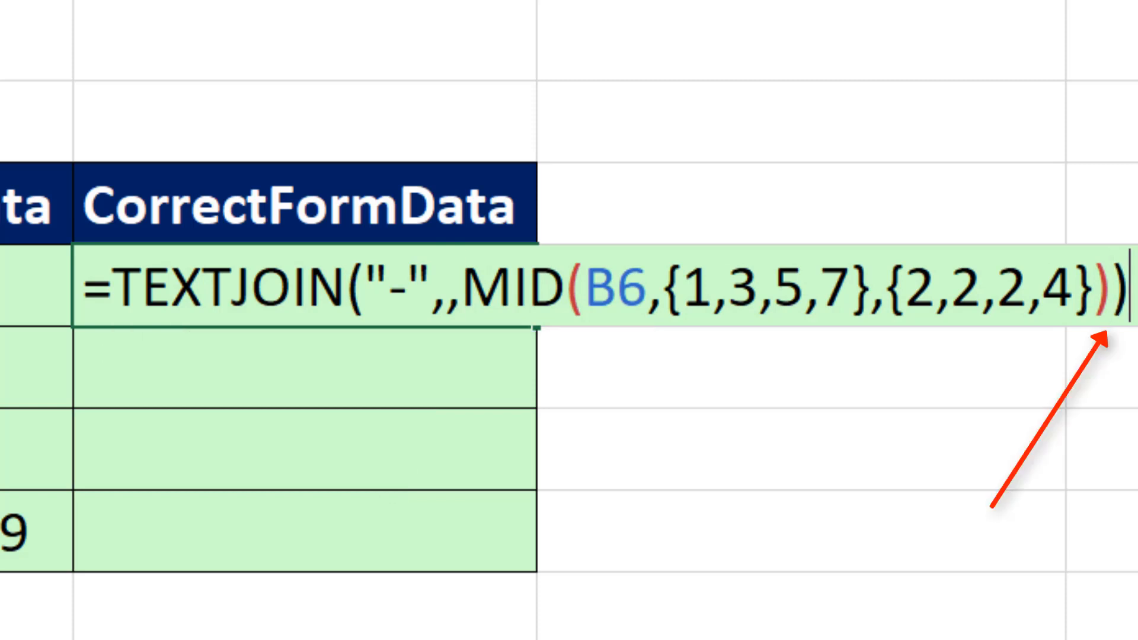
pyautogui.press('ctrl+enter')
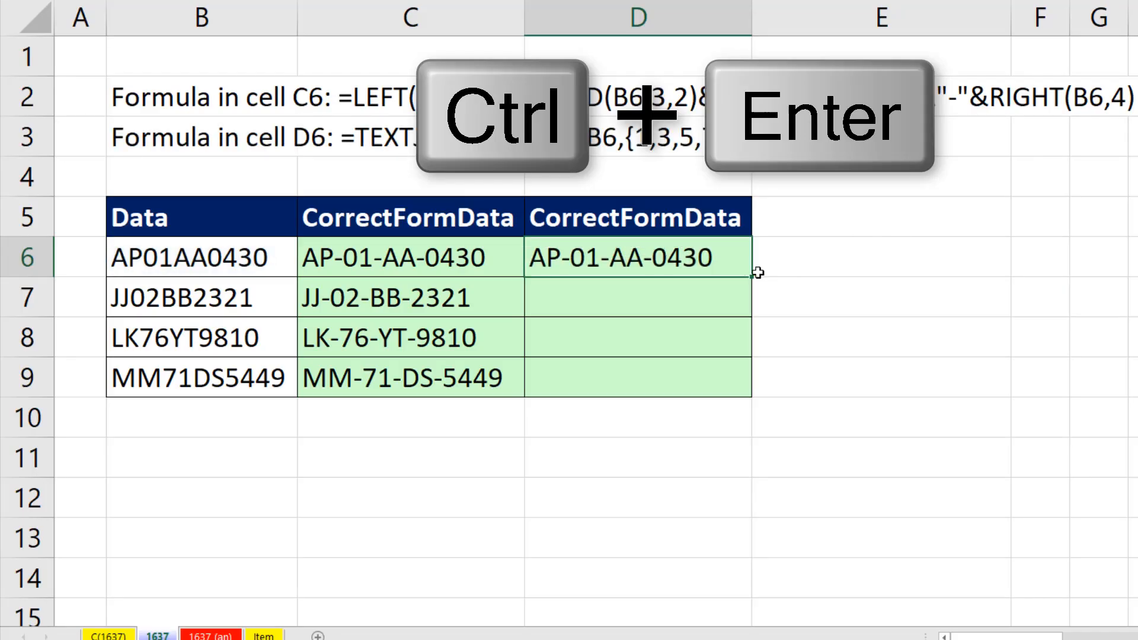
pyautogui.press('ctrl+enter')
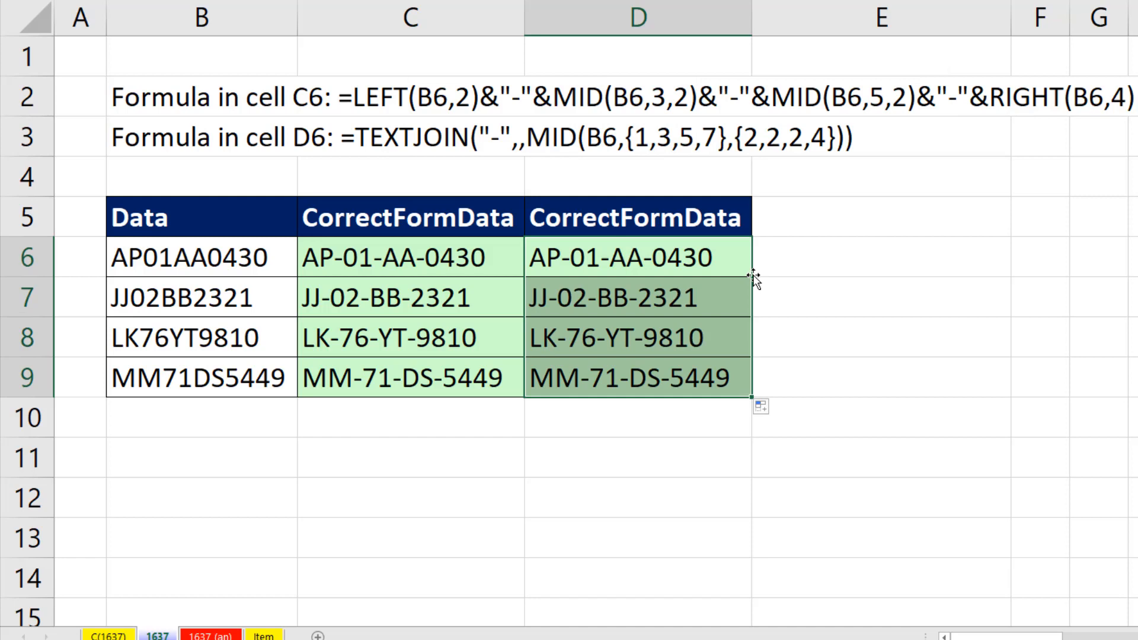